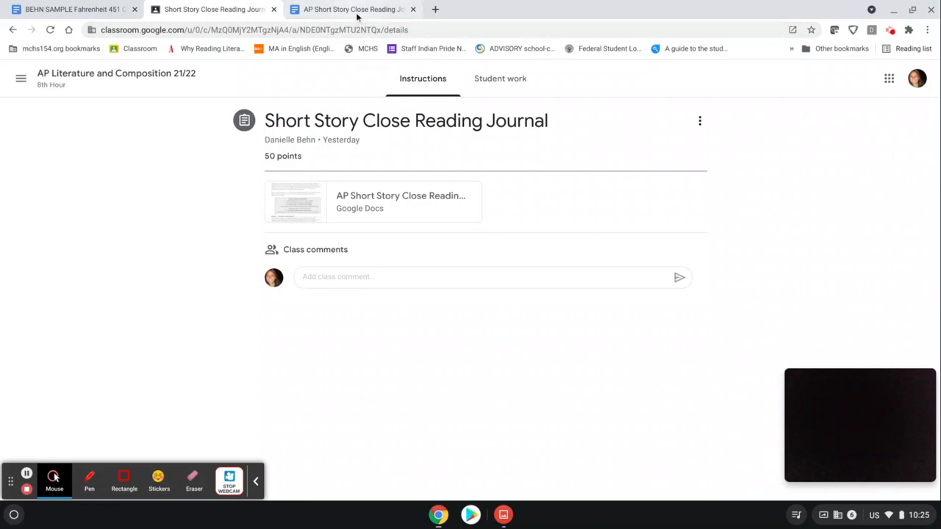
pyautogui.moveTo(353, 8)
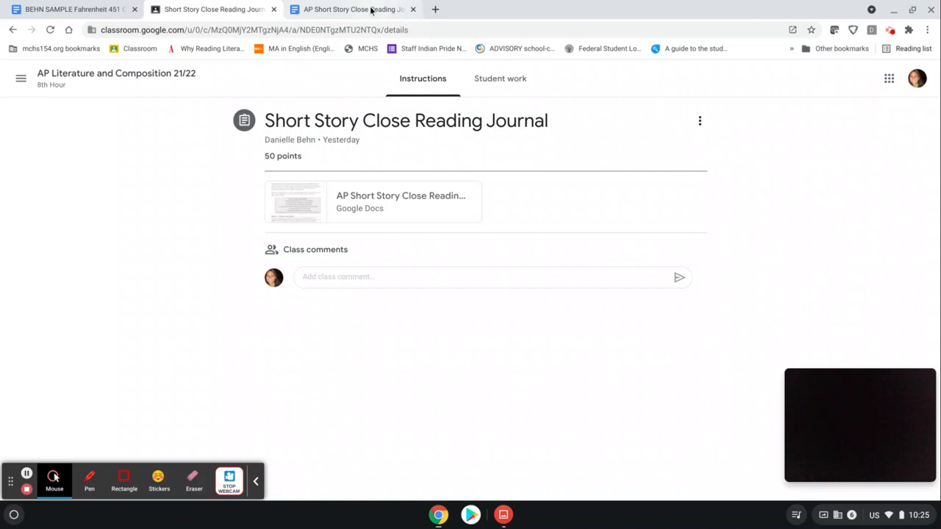
pyautogui.moveTo(352, 9)
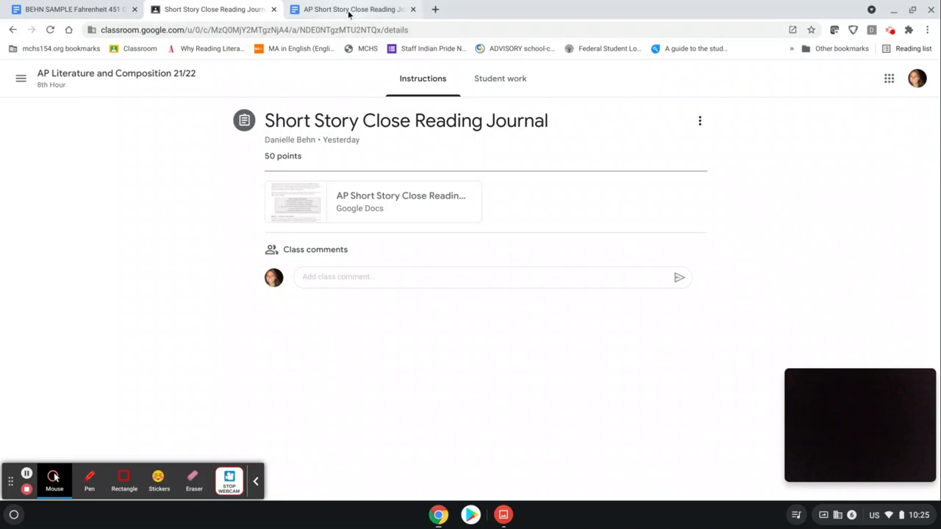
pyautogui.moveTo(353, 9)
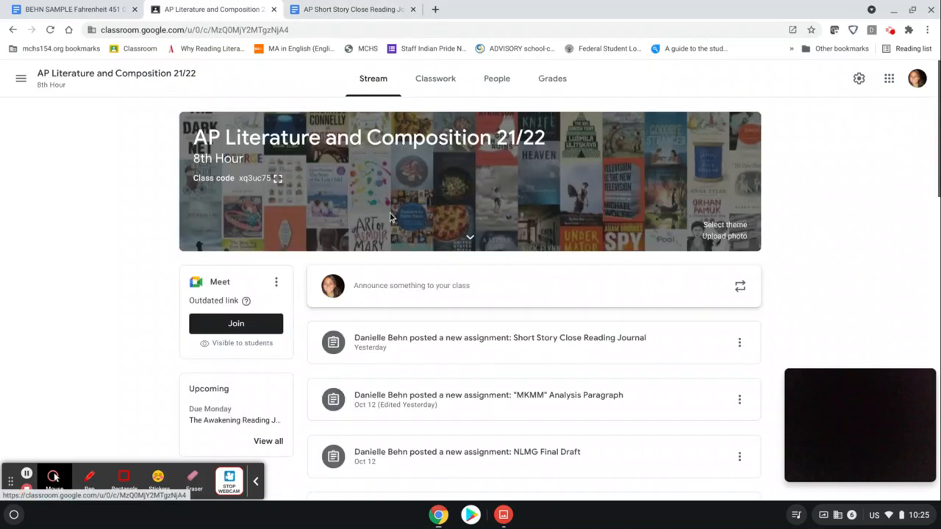
# Step: Open the attached Short Story Close Reading Journal from the assignment's student submissions
pyautogui.click(499, 336)
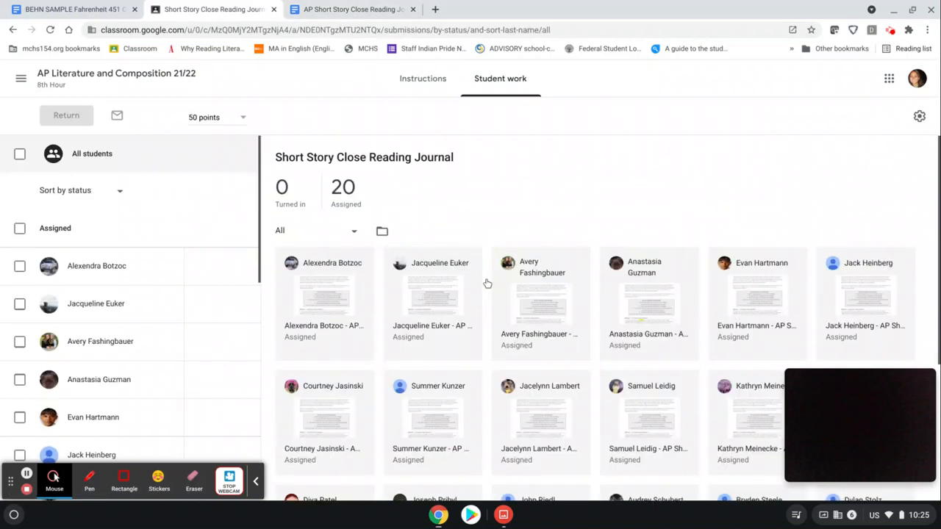
pyautogui.click(350, 9)
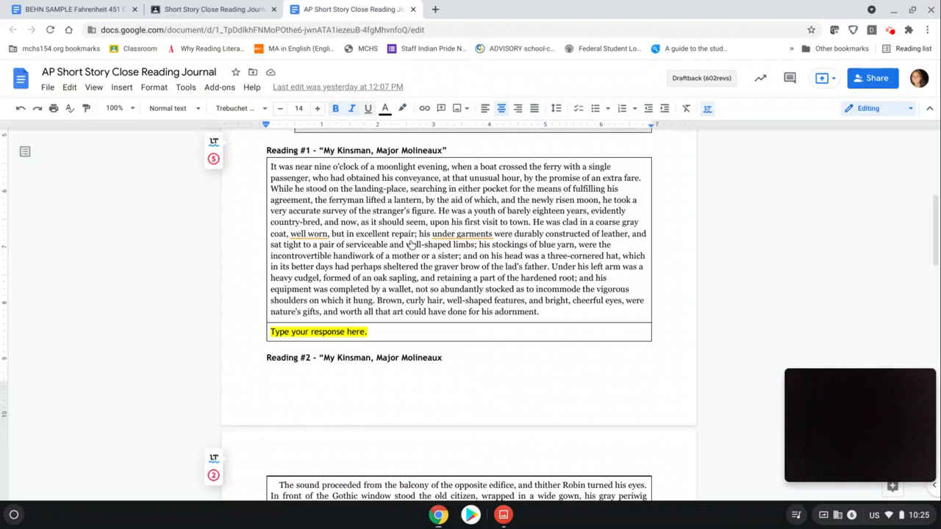
pyautogui.scroll(3)
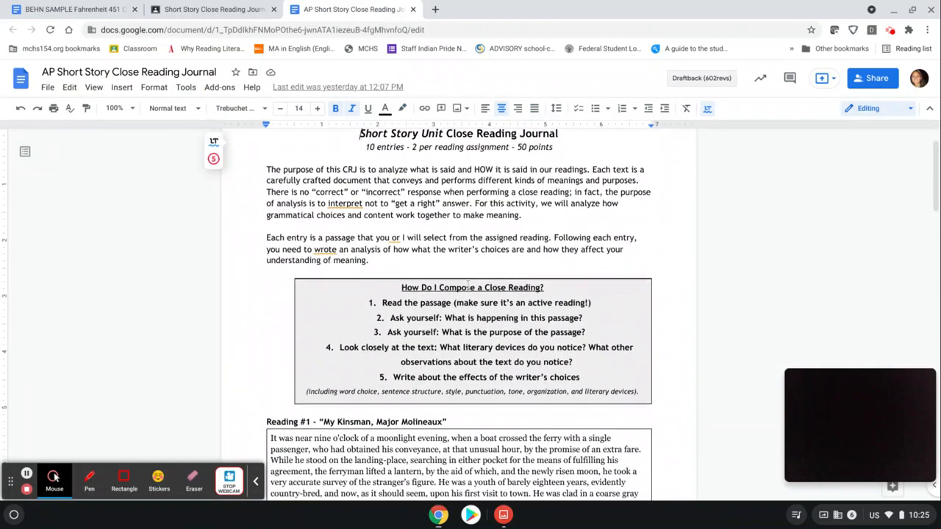
pyautogui.scroll(-3)
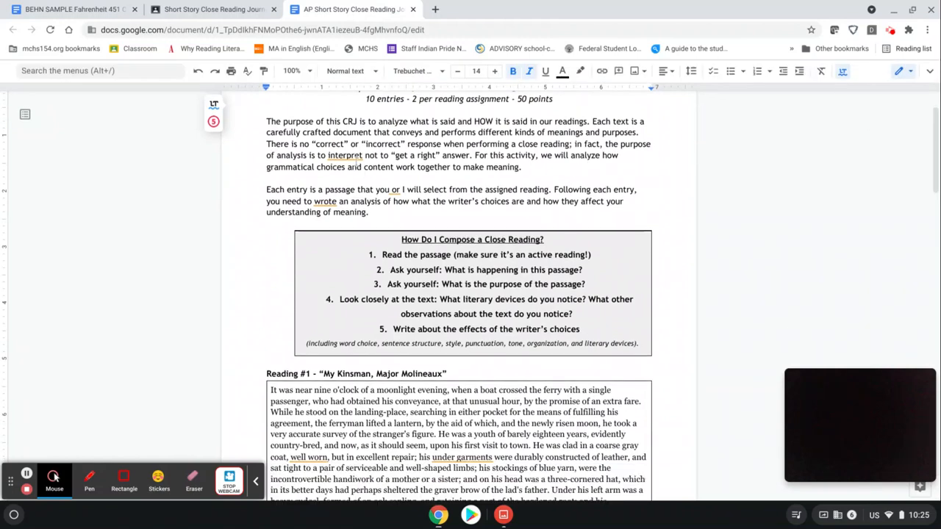
pyautogui.rightClick(344, 156)
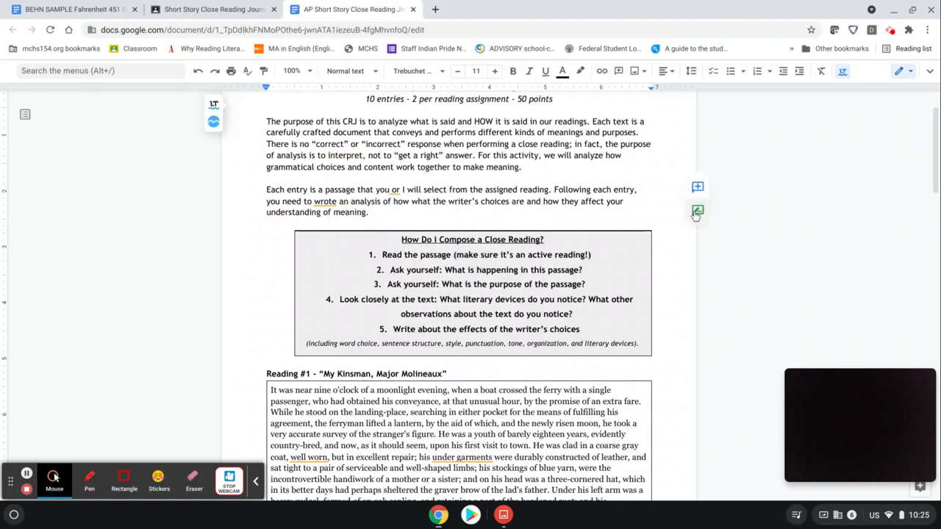
# Step: Review the 'How Do I Compose a Close Reading?' box, Reading #1 and Reading #2's passage
pyautogui.scroll(-3)
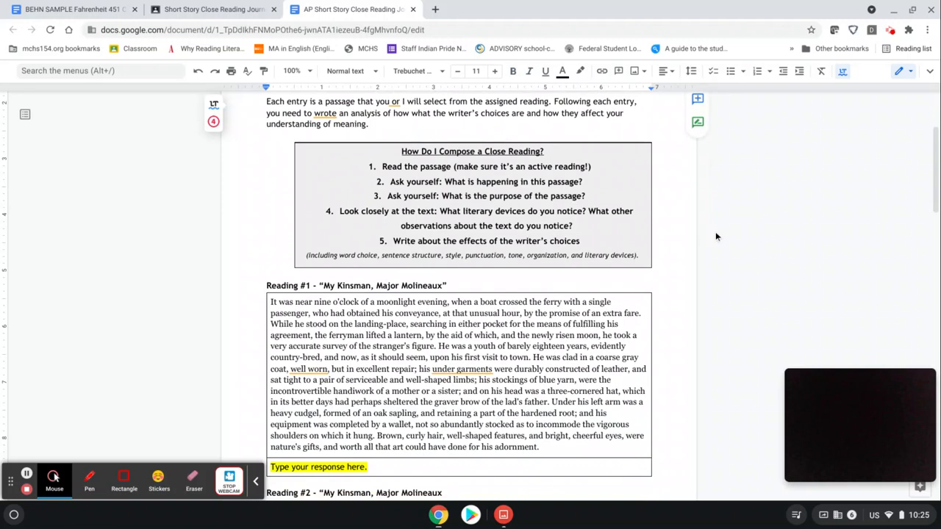
pyautogui.scroll(-3)
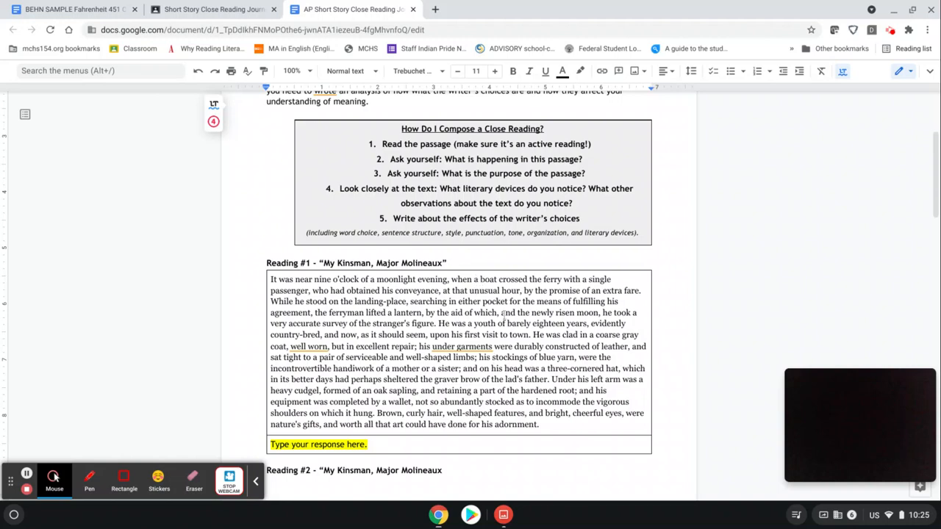
pyautogui.scroll(-3)
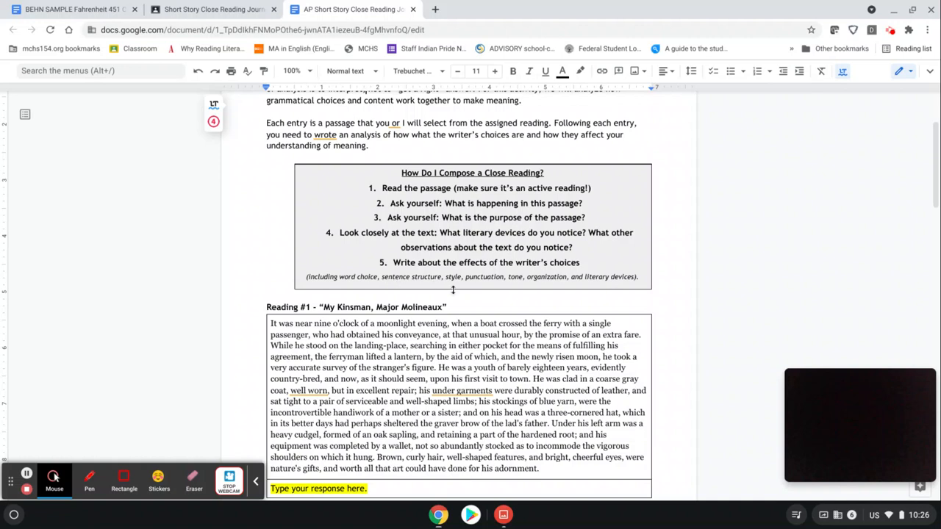
pyautogui.moveTo(504, 296)
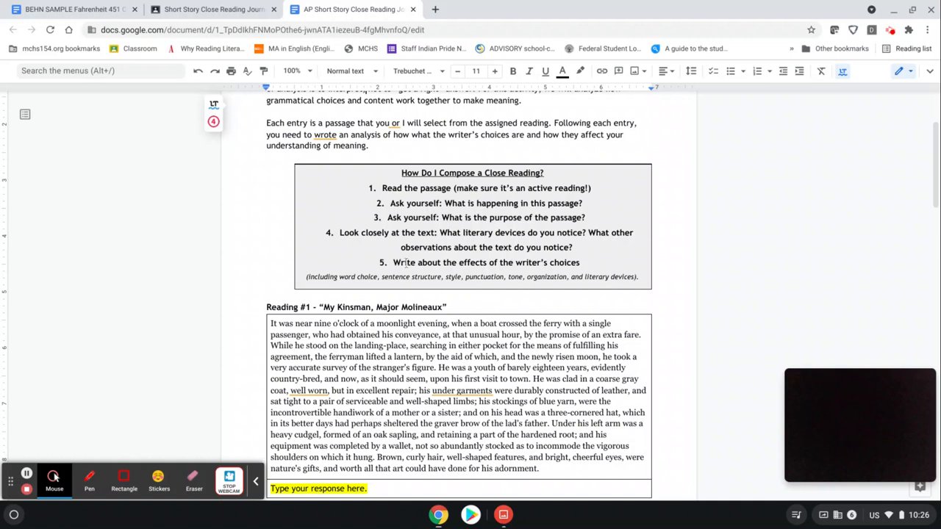
pyautogui.moveTo(411, 265)
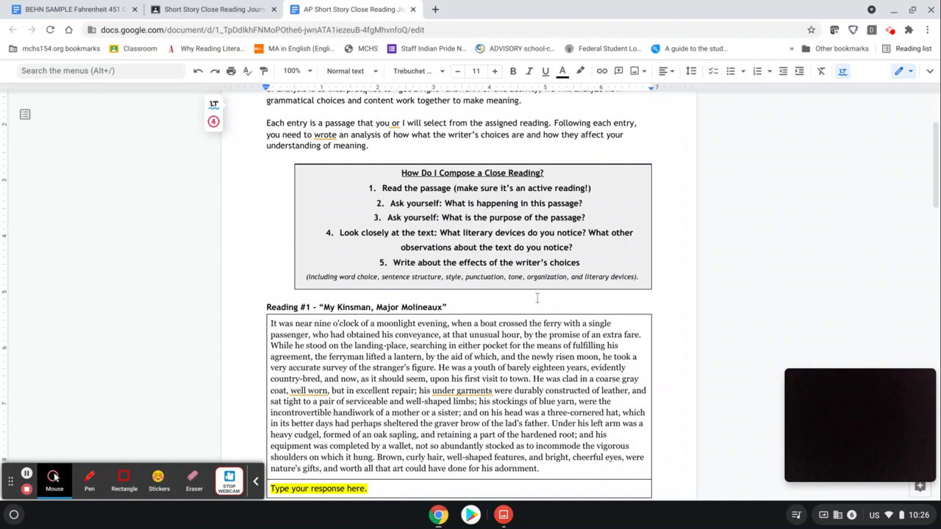
pyautogui.scroll(-3)
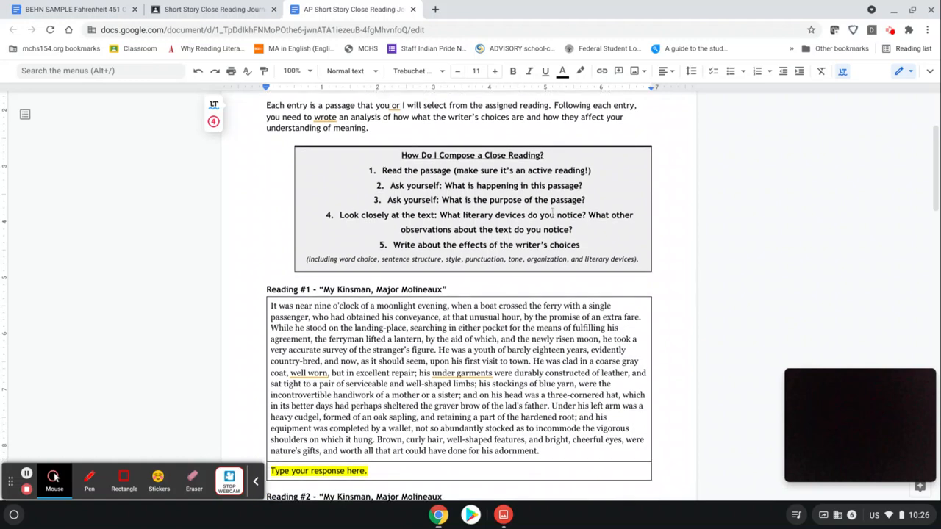
pyautogui.scroll(-3)
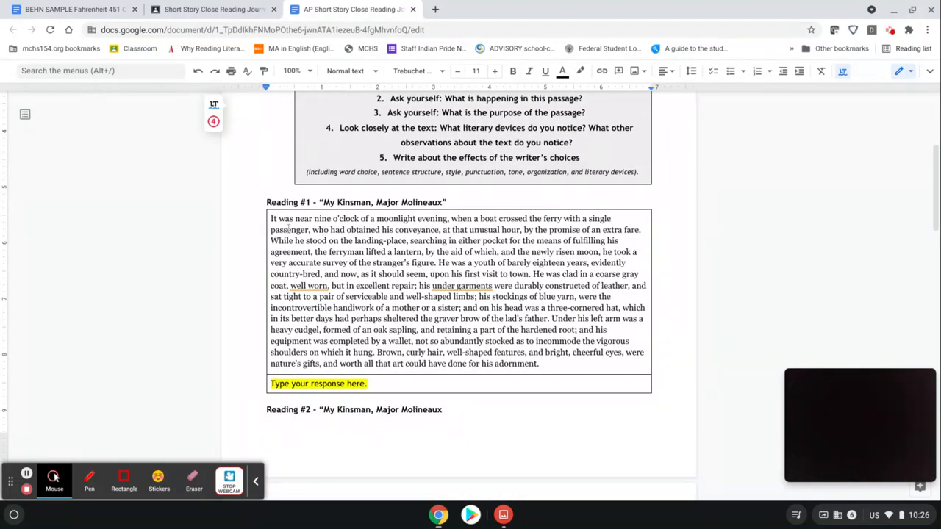
pyautogui.moveTo(538, 317)
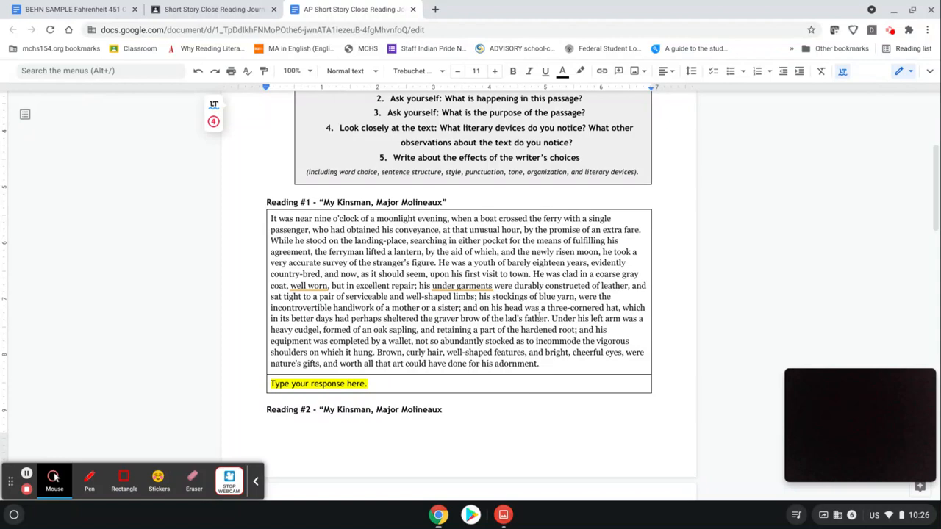
pyautogui.scroll(-3)
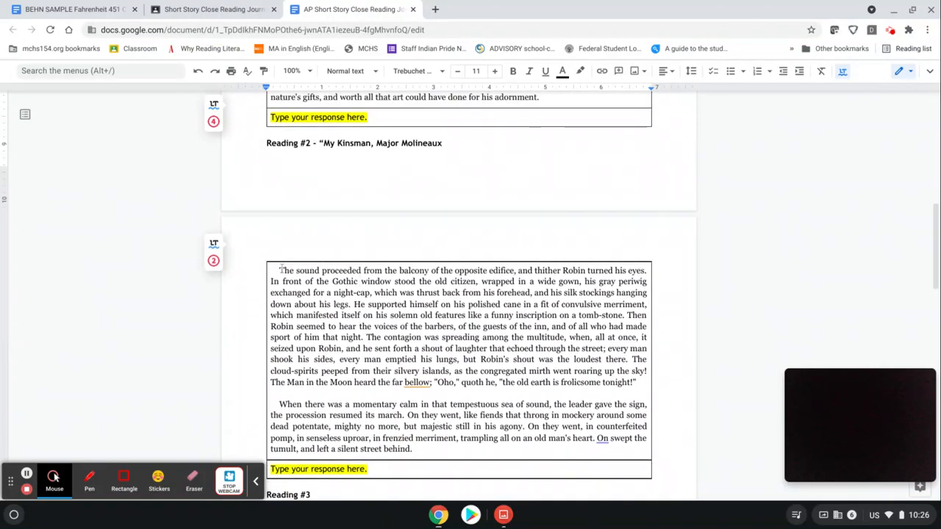
pyautogui.moveTo(279, 270); pyautogui.dragTo(411, 448)
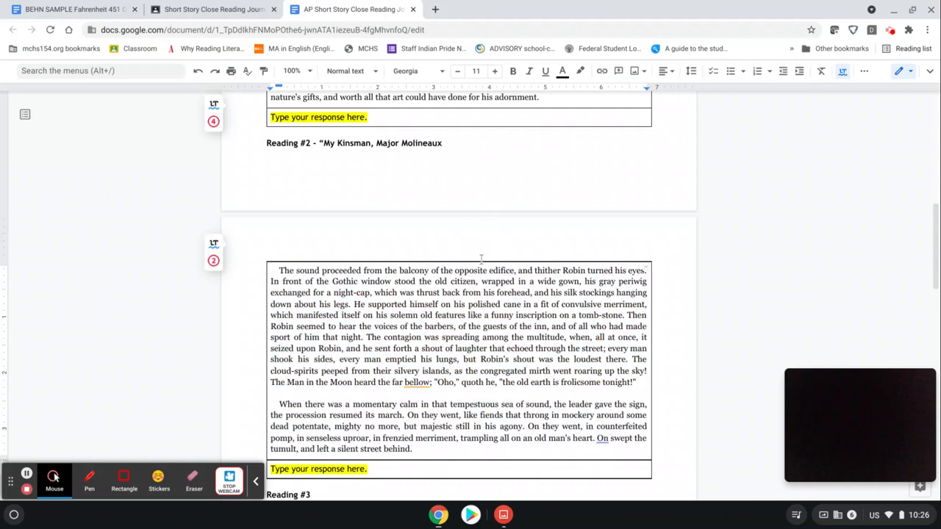
pyautogui.moveTo(508, 247)
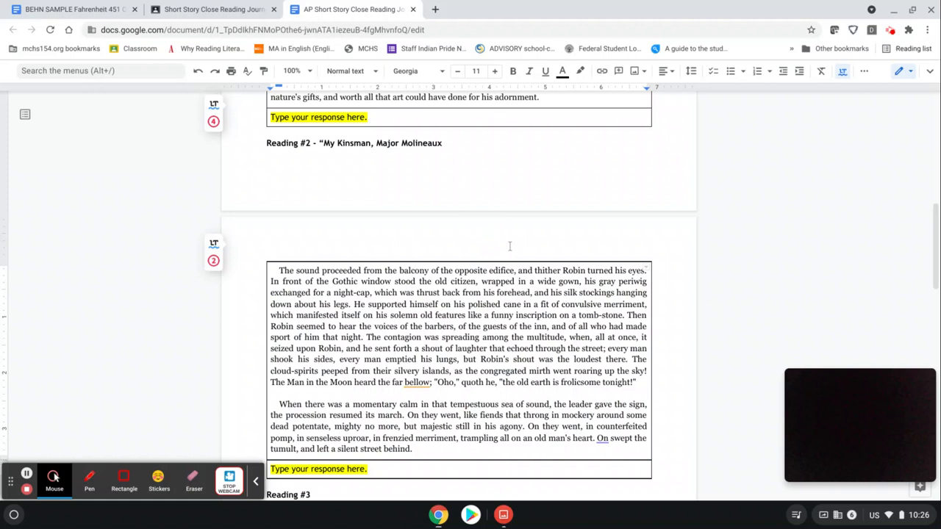
pyautogui.moveTo(510, 244)
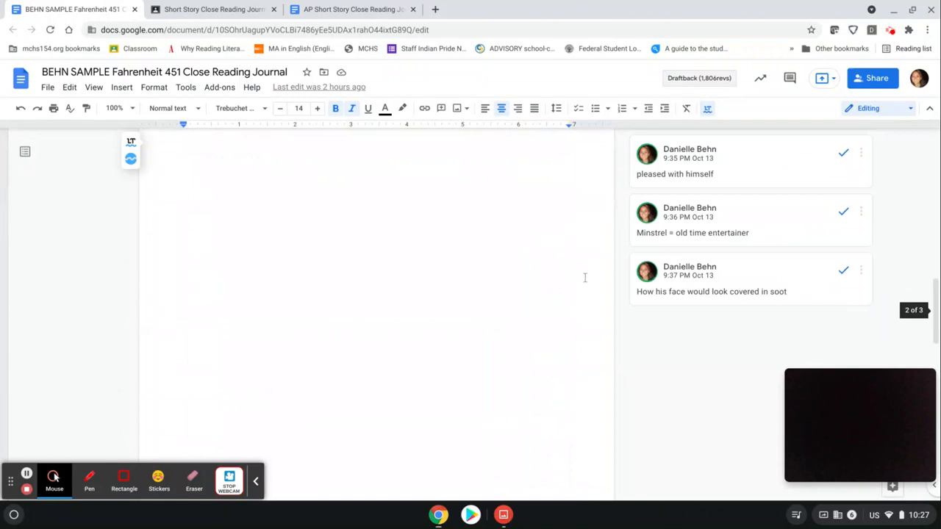
pyautogui.scroll(-3)
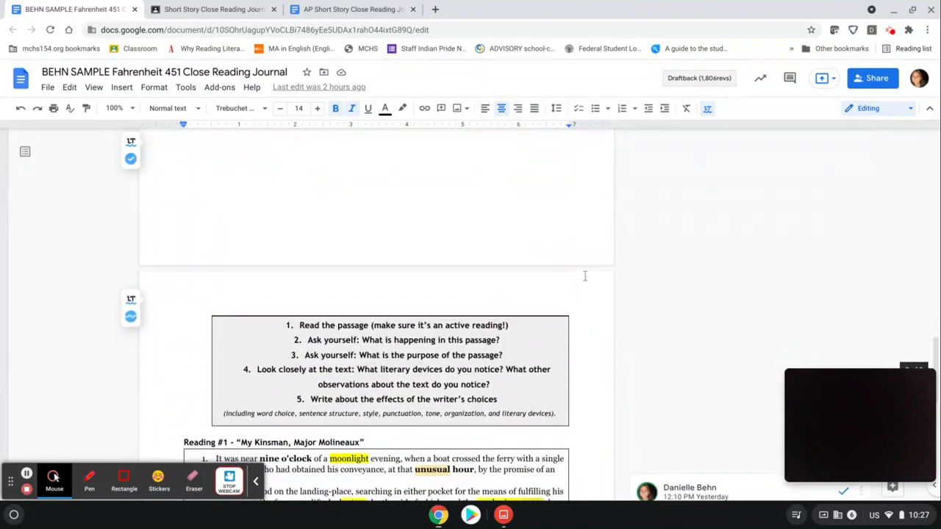
pyautogui.scroll(-3)
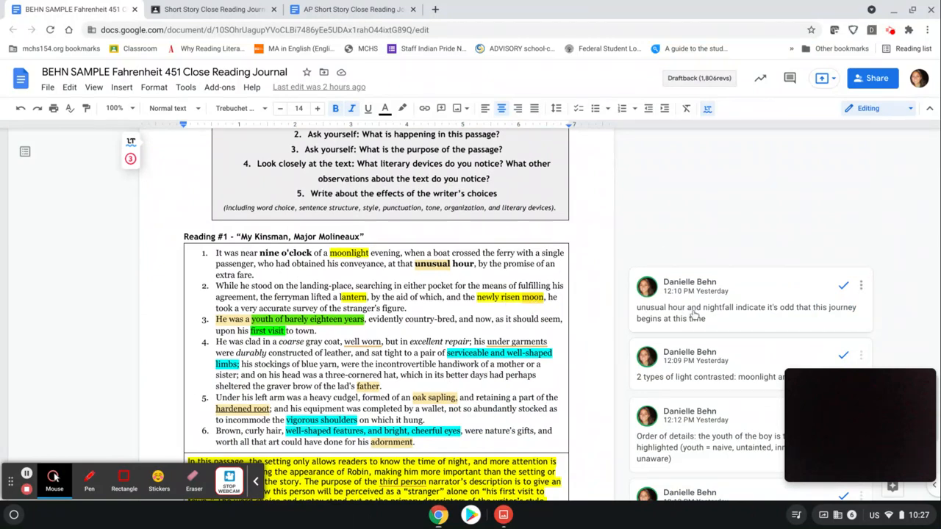
pyautogui.scroll(-3)
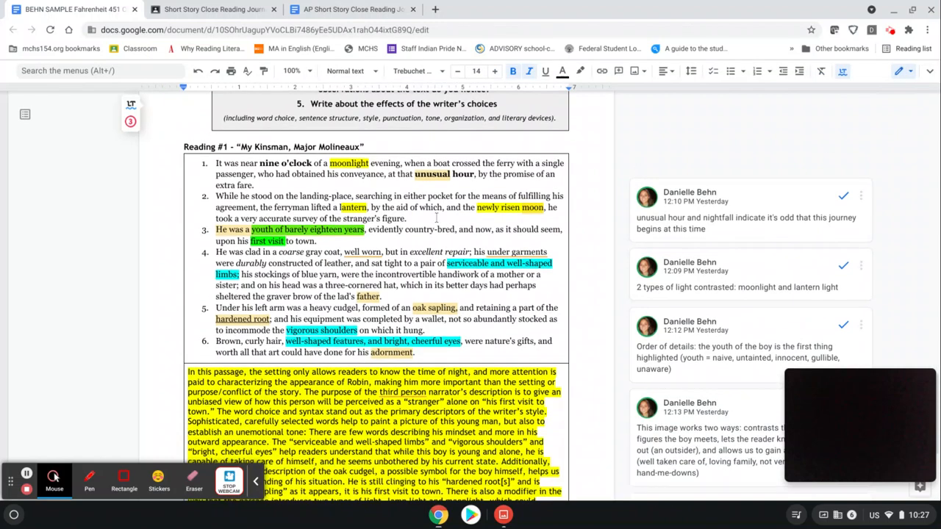
pyautogui.moveTo(787, 223)
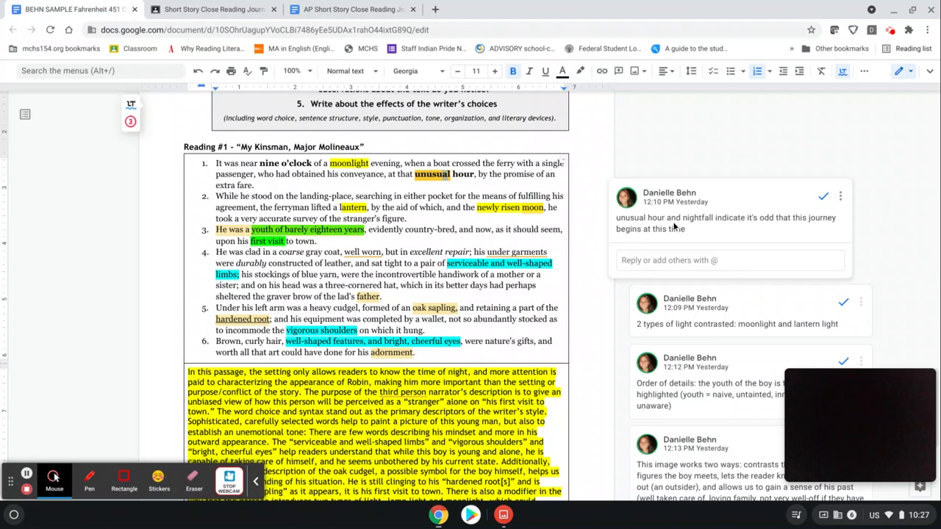
pyautogui.moveTo(712, 227)
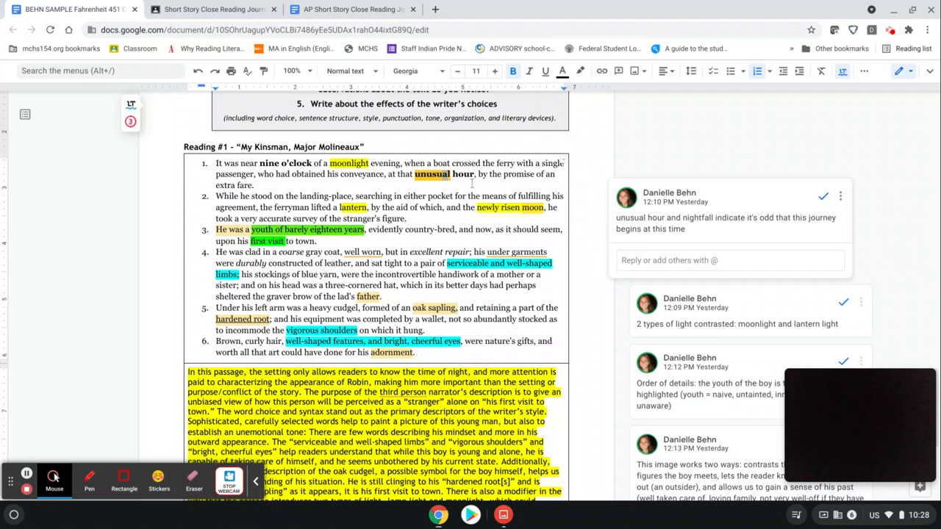
pyautogui.scroll(-3)
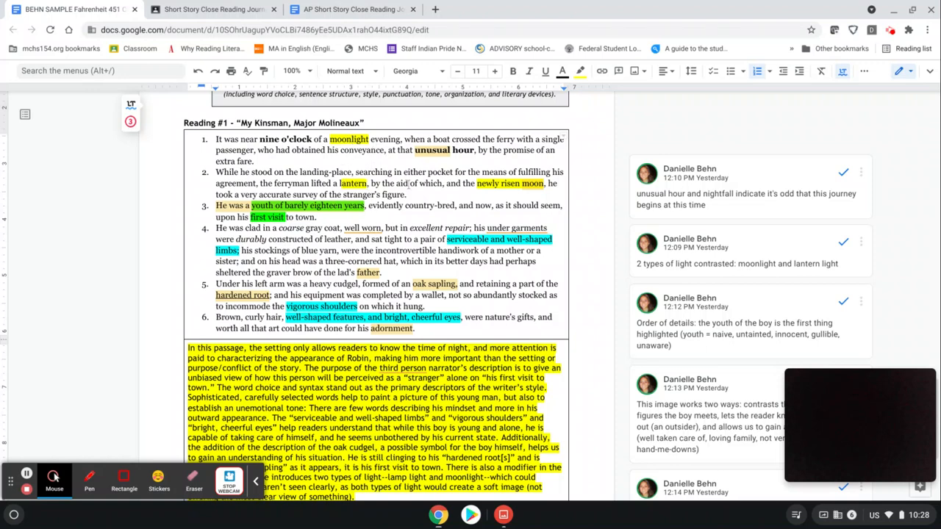
pyautogui.moveTo(731, 269)
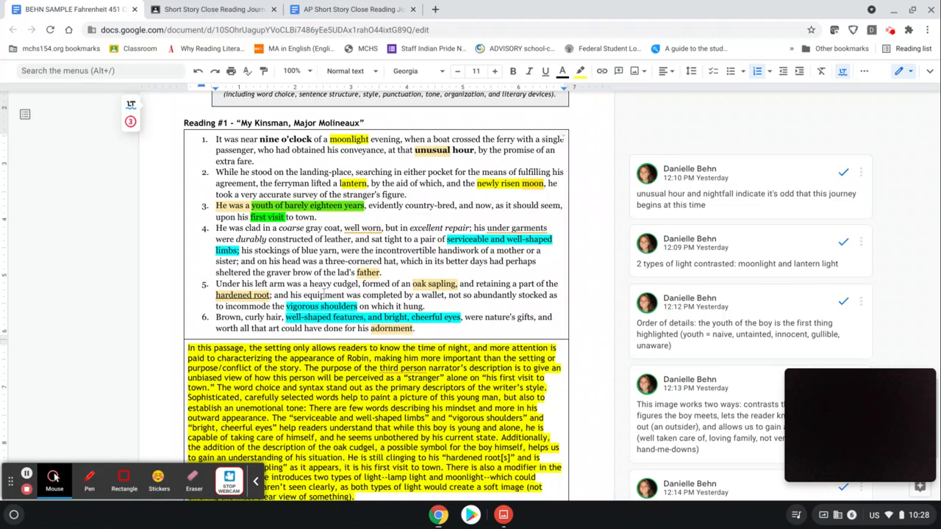
pyautogui.scroll(-3)
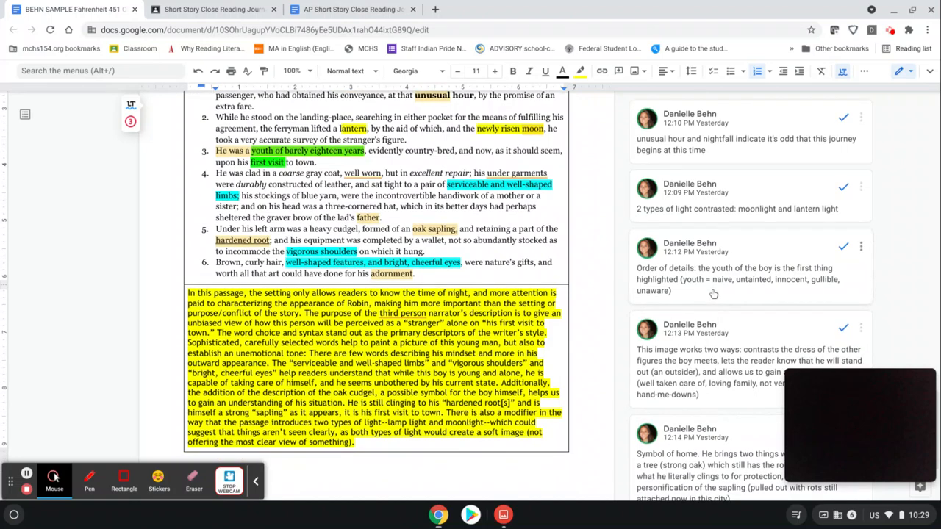
pyautogui.scroll(-3)
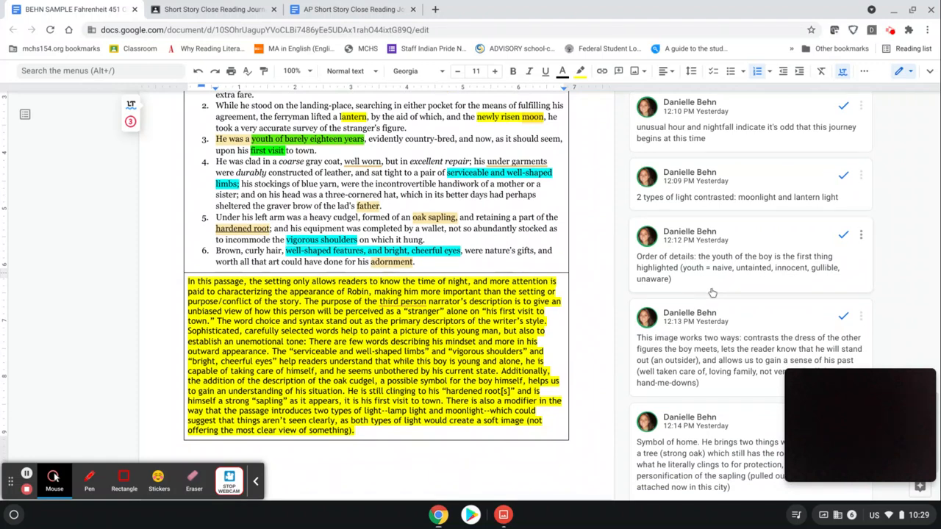
pyautogui.scroll(-3)
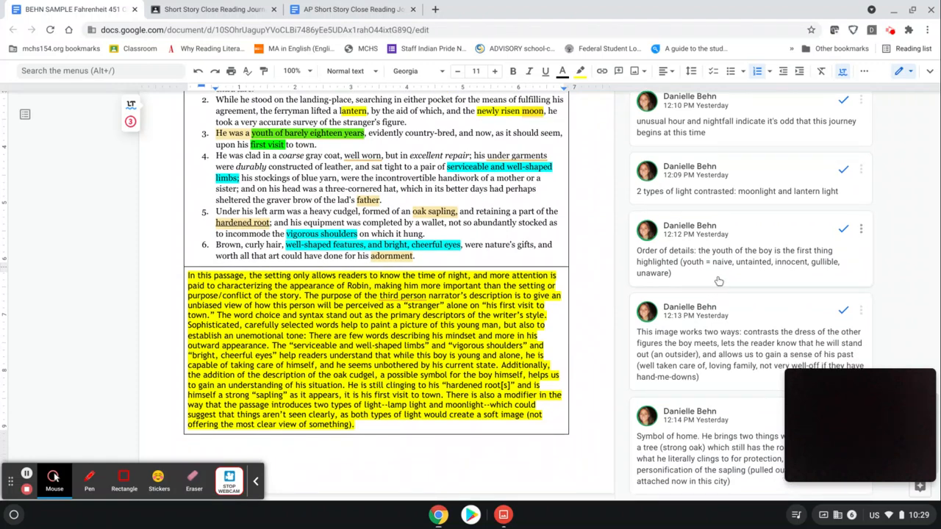
pyautogui.moveTo(744, 269)
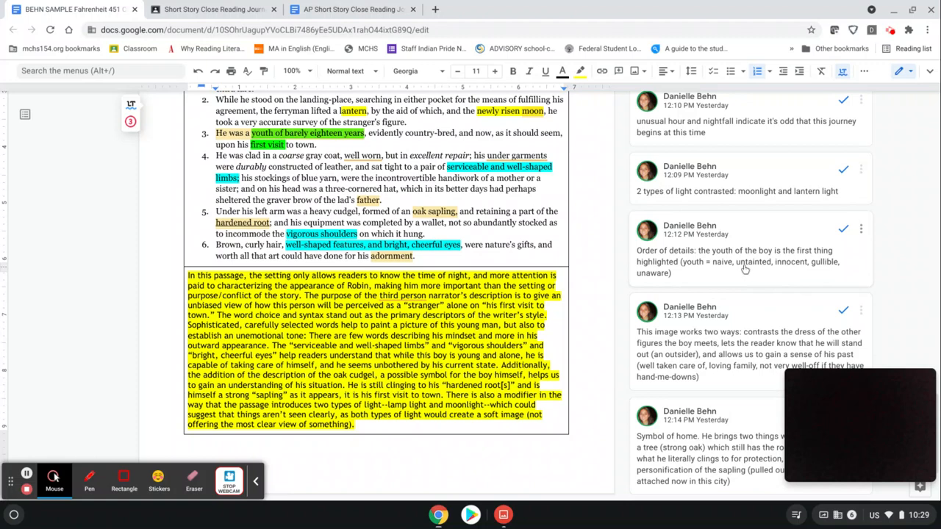
pyautogui.moveTo(685, 290)
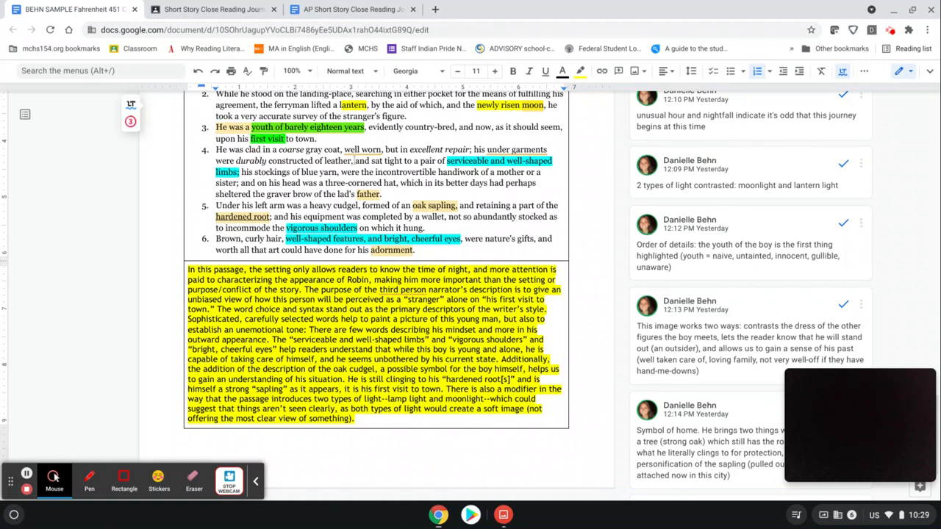
pyautogui.scroll(-3)
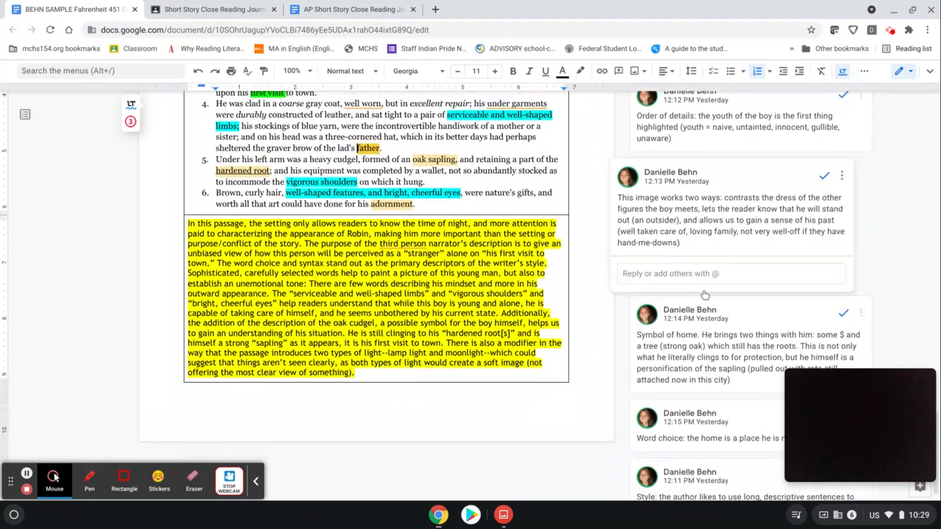
pyautogui.scroll(-3)
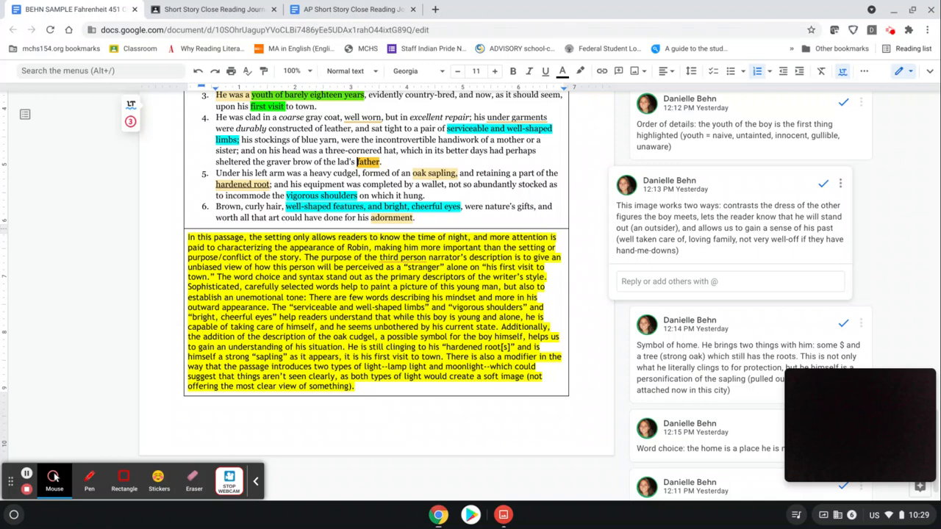
pyautogui.moveTo(817, 219)
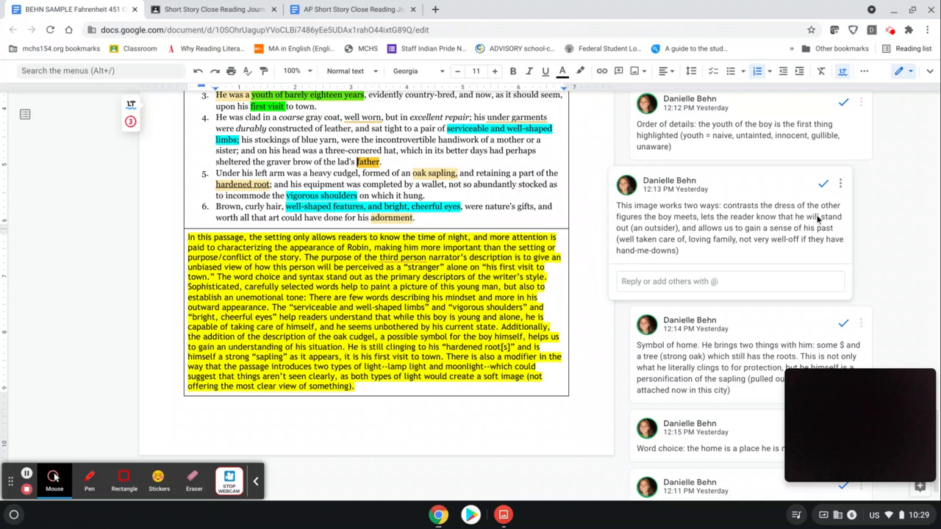
pyautogui.moveTo(667, 253)
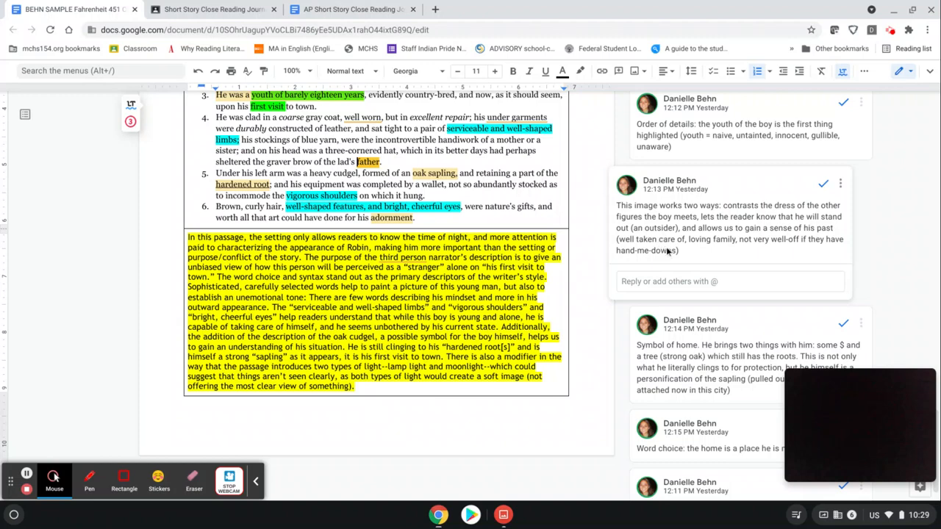
pyautogui.moveTo(766, 232)
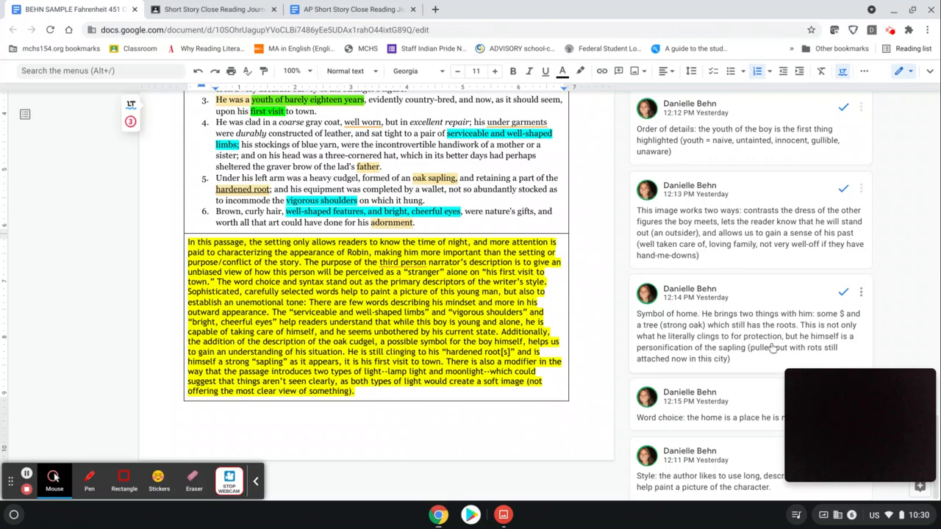
pyautogui.moveTo(770, 350)
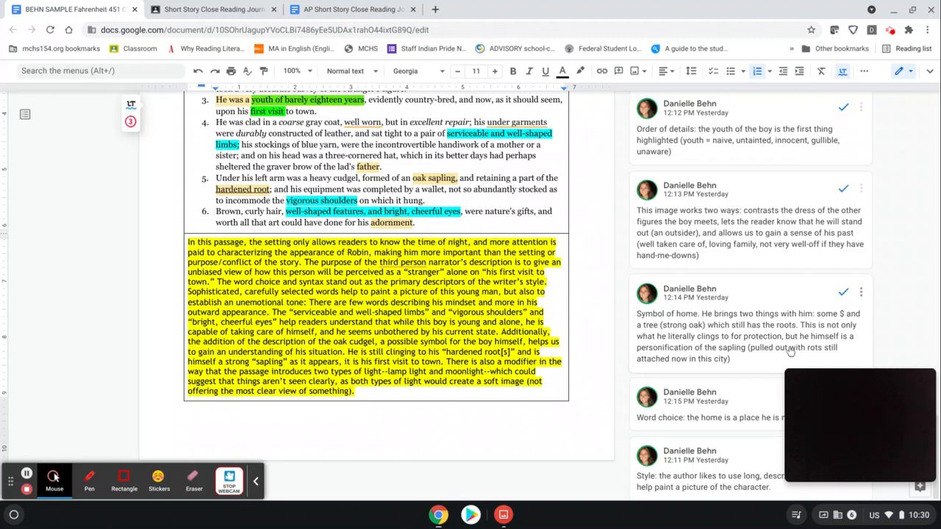
pyautogui.moveTo(822, 347)
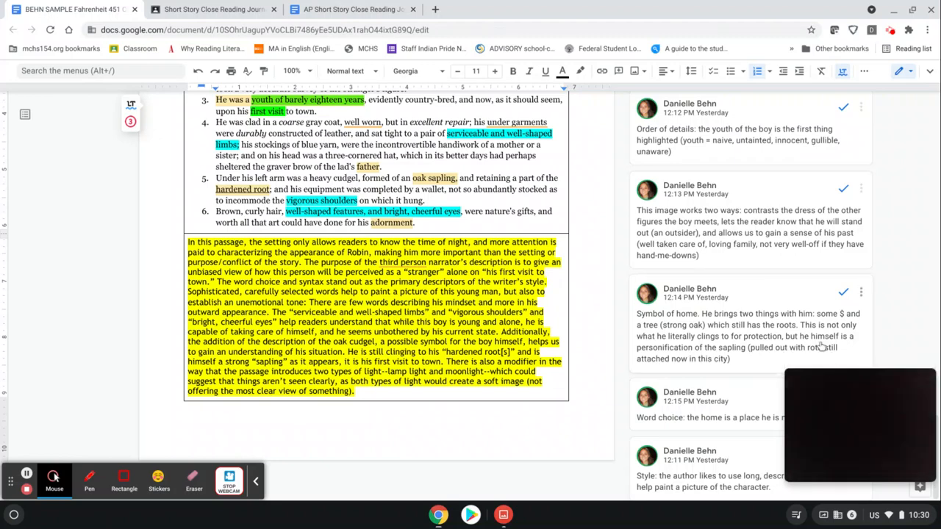
pyautogui.moveTo(812, 347)
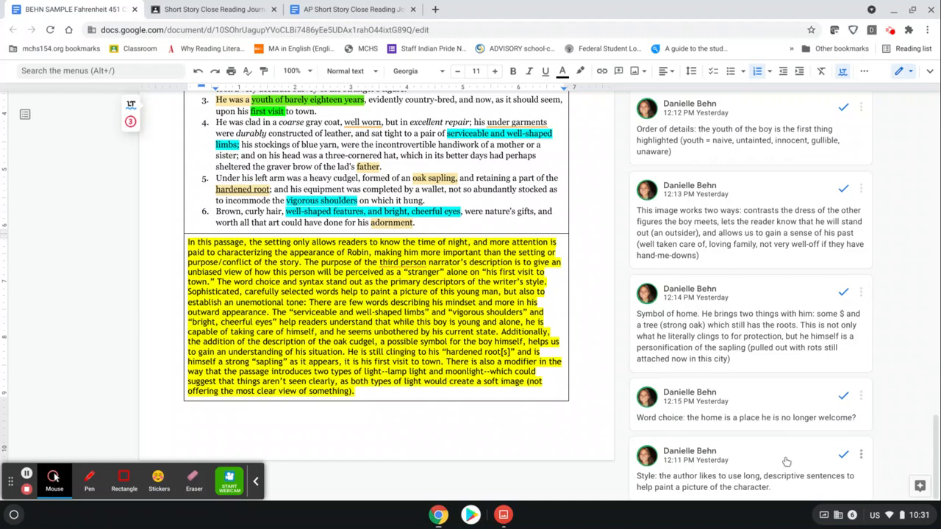
pyautogui.scroll(-3)
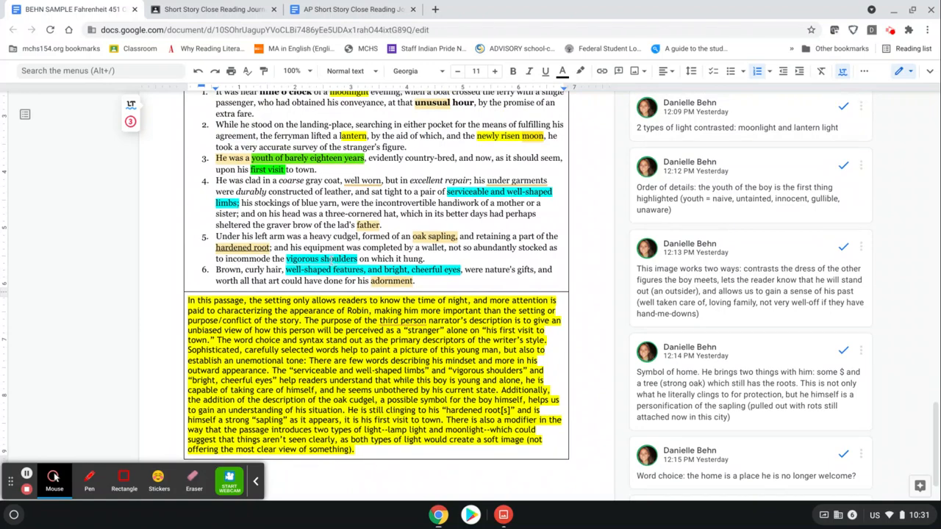
# Step: Scroll down to the yellow response paragraph and margin comments under Reading #1
pyautogui.scroll(-3)
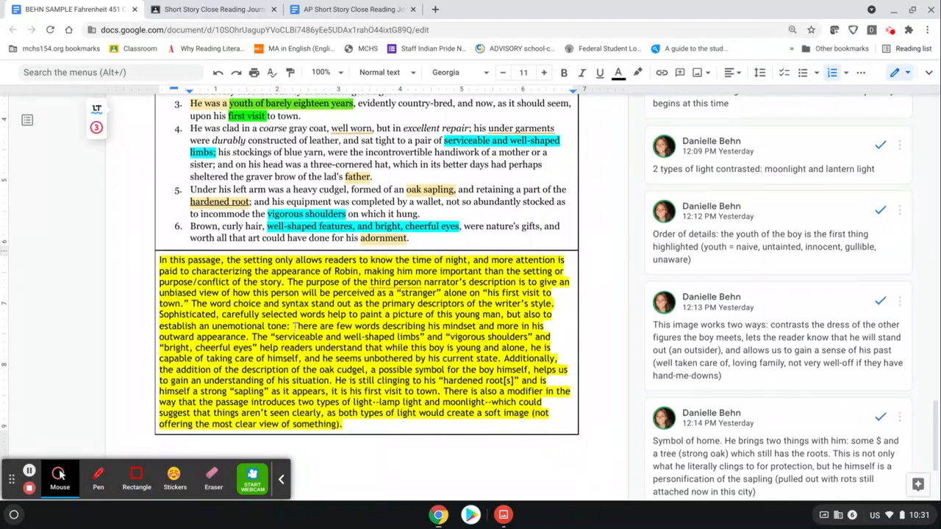
pyautogui.scroll(-3)
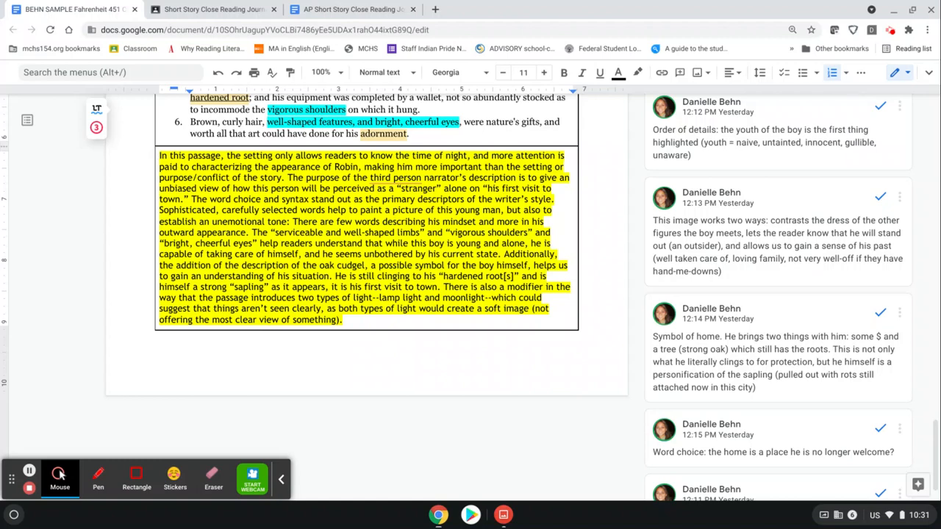
pyautogui.moveTo(479, 170)
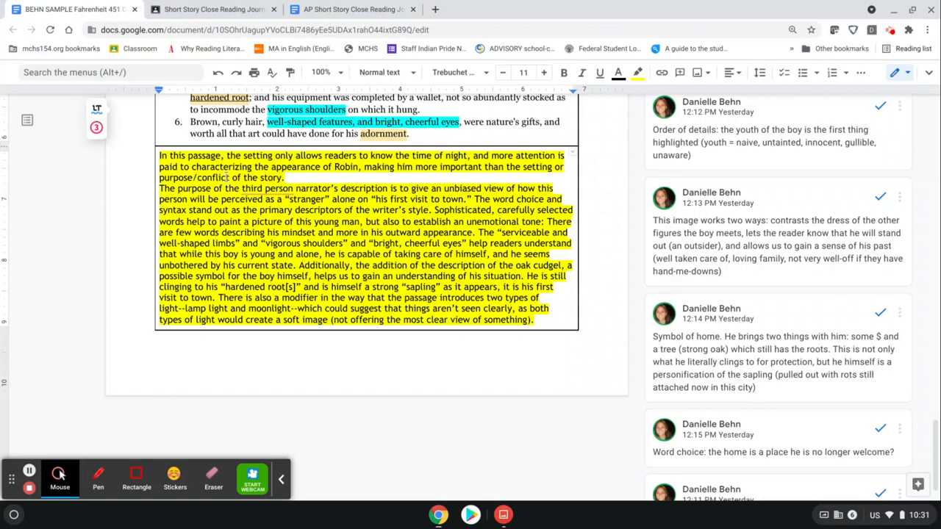
pyautogui.click(800, 72)
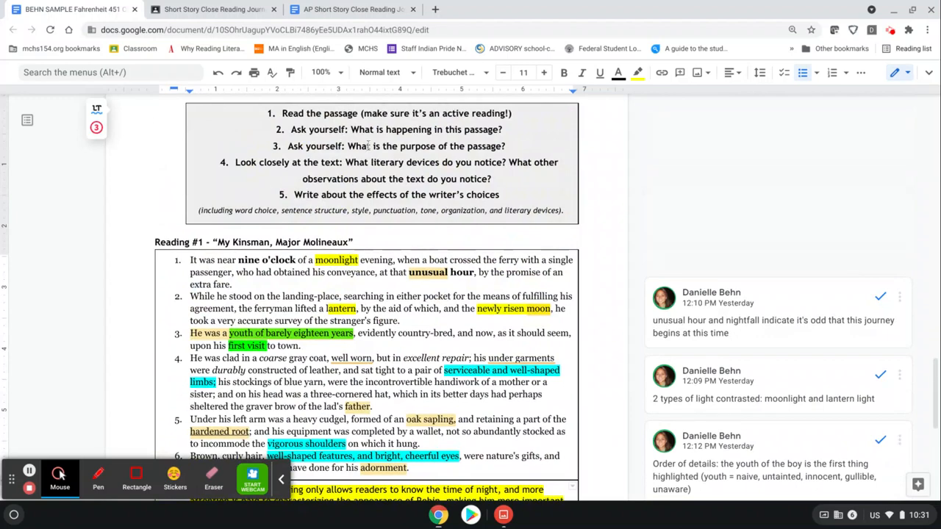
pyautogui.scroll(-3)
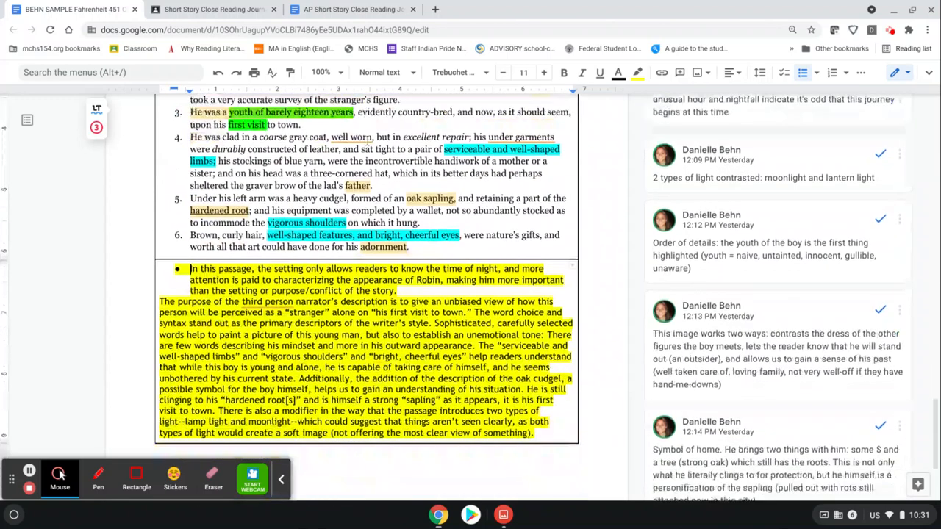
pyautogui.scroll(-3)
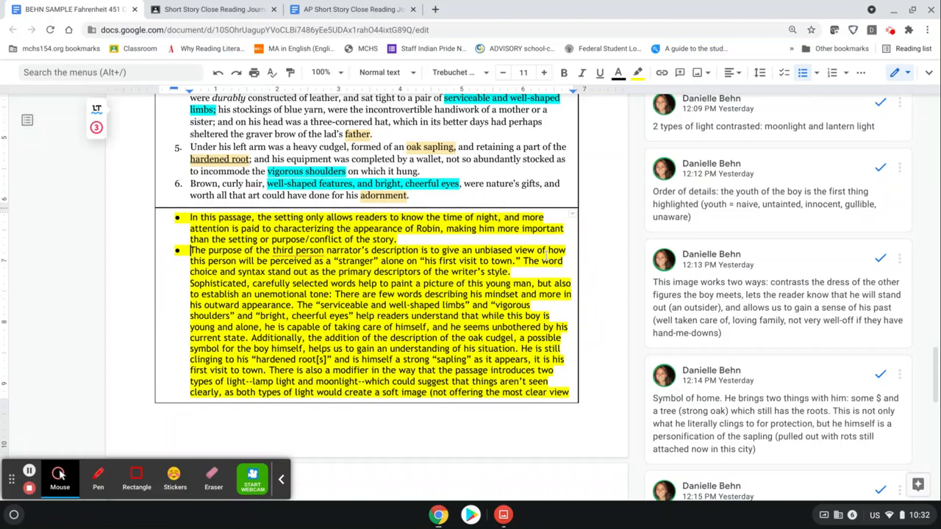
pyautogui.moveTo(412, 276)
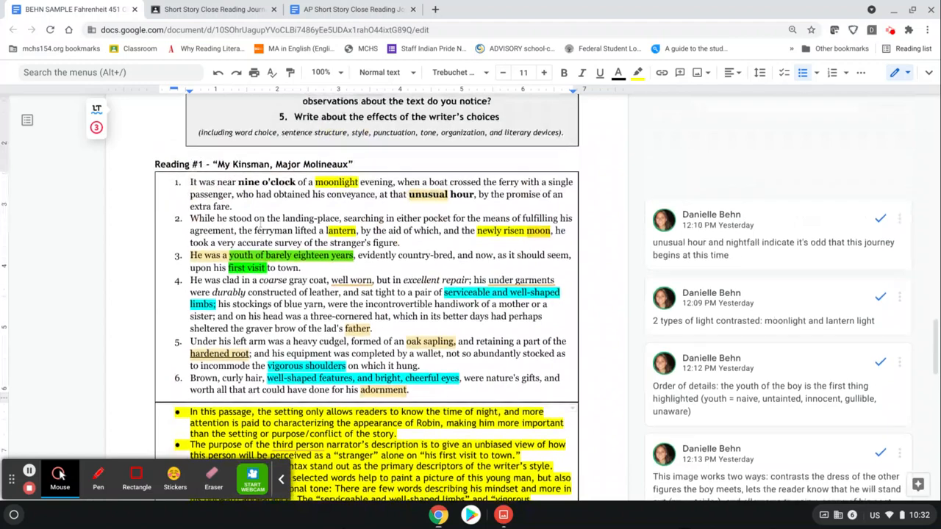
pyautogui.scroll(-3)
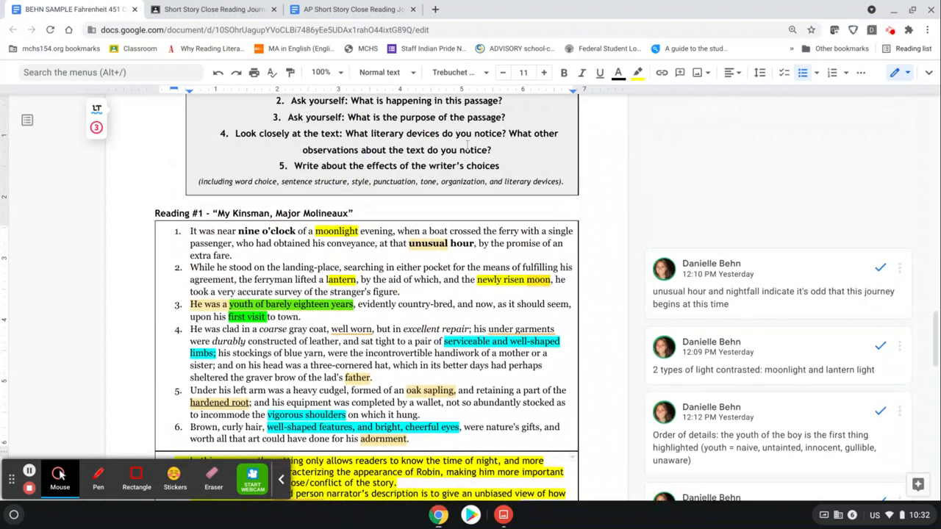
pyautogui.scroll(-3)
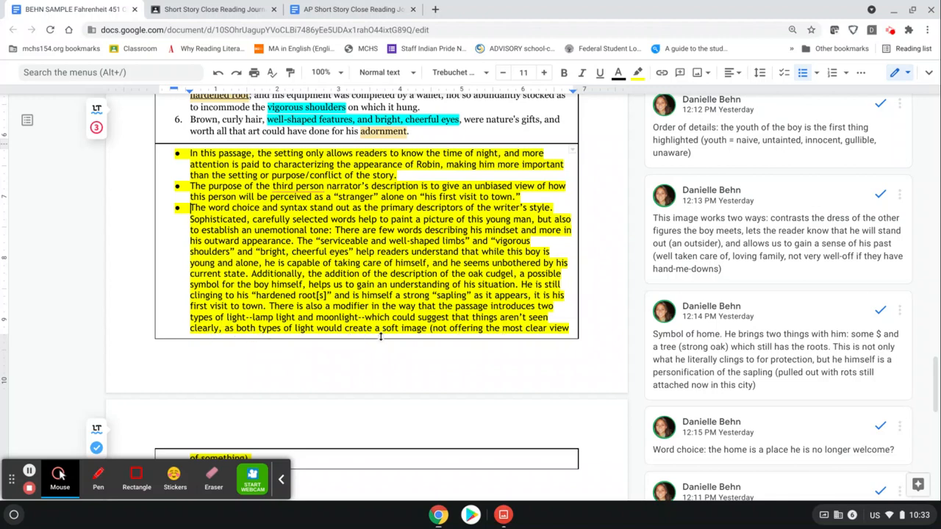
# Step: Write the bullet: detailed description and detached 3rd-person narrator show Robin's outward characterization without emotional attachment
pyautogui.scroll(-3)
pyautogui.write('The wri')
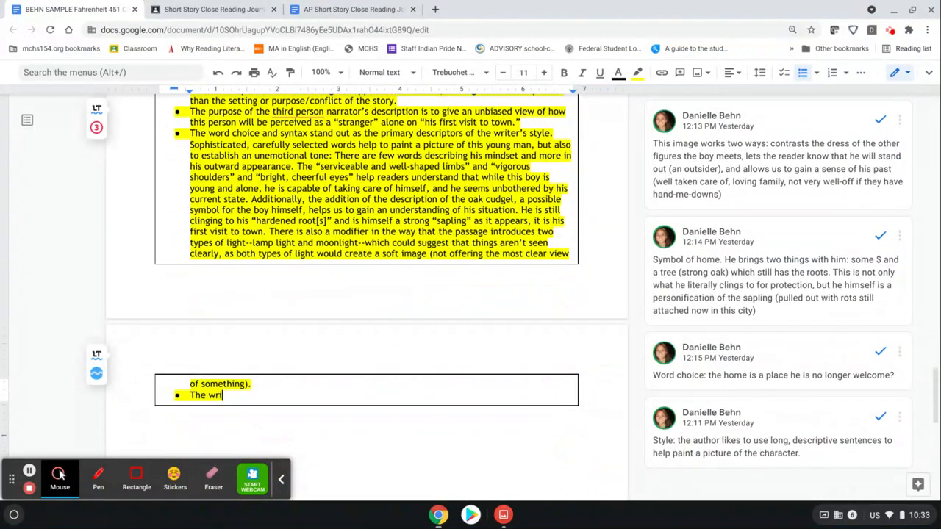
pyautogui.write("ter's deta")
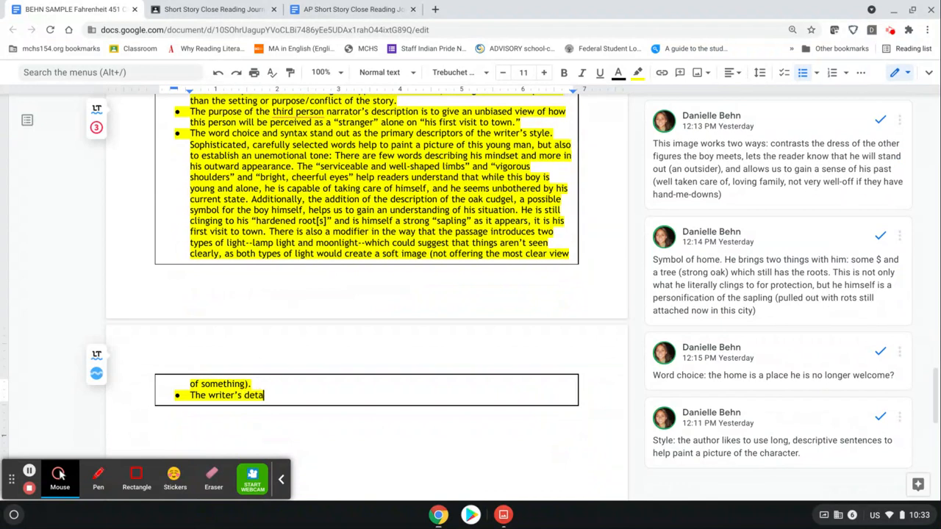
pyautogui.write('iled description of the boy and')
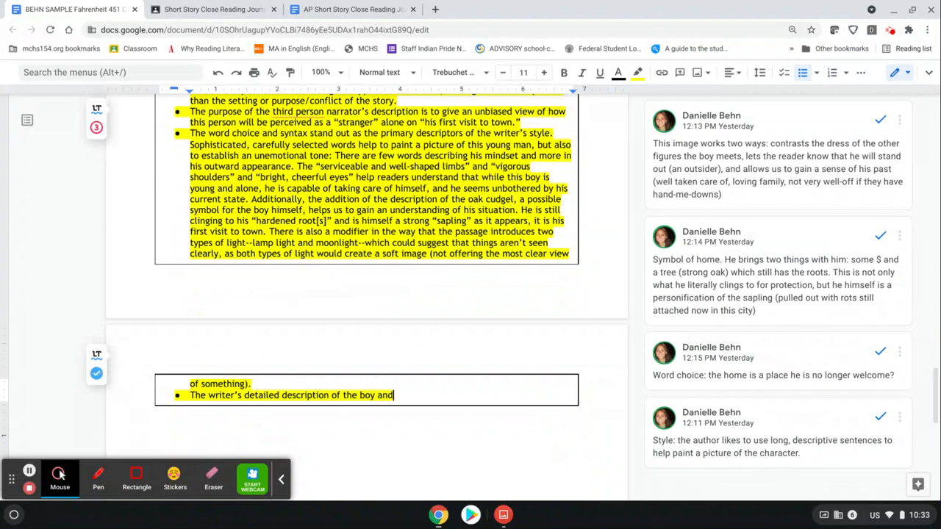
pyautogui.write('the')
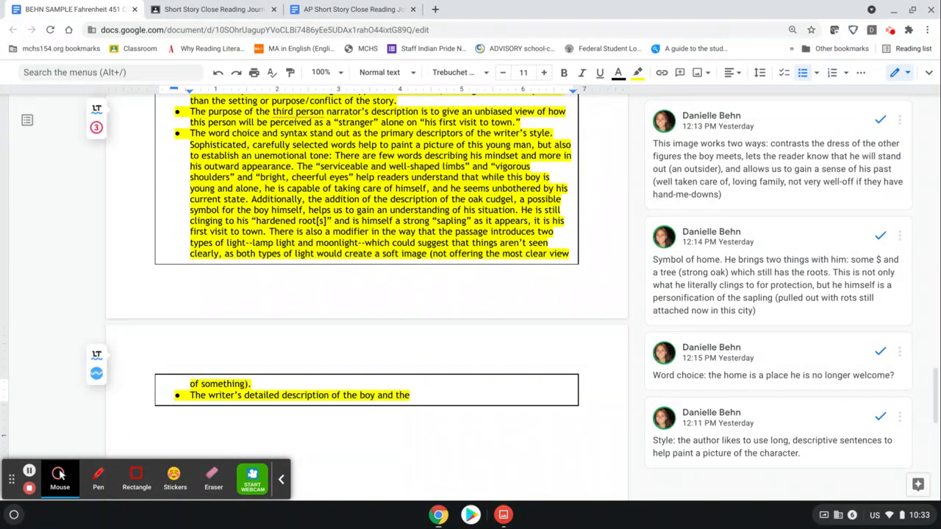
pyautogui.write('detached narrat')
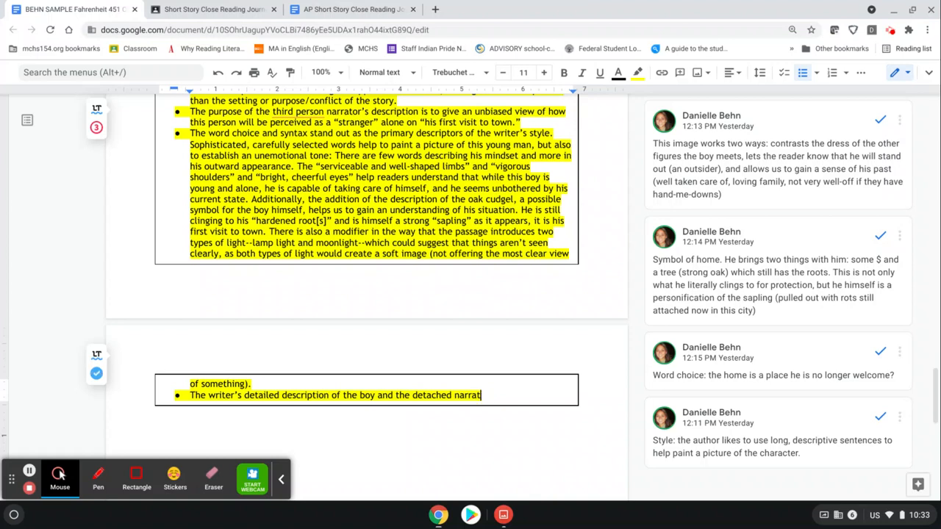
pyautogui.write('(3rd POV) allows us')
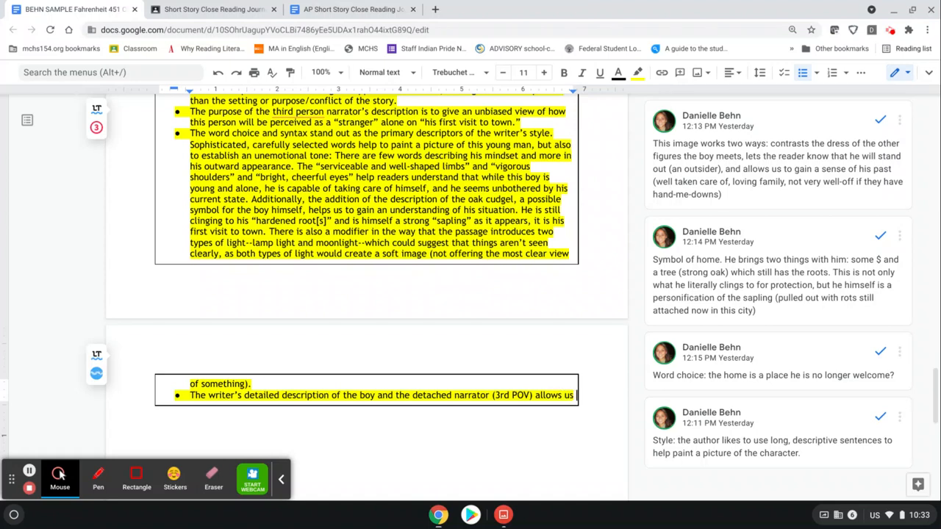
pyautogui.write('to understand the o')
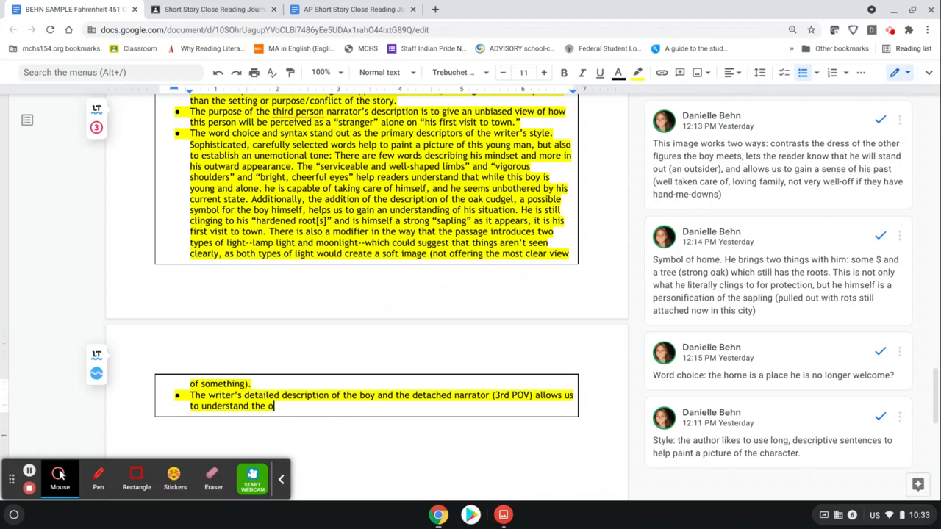
pyautogui.write('utward characte')
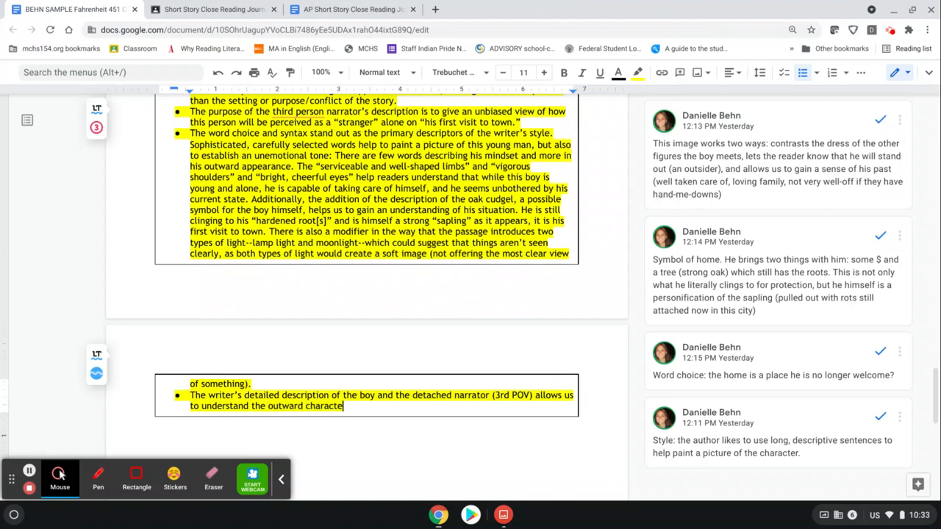
pyautogui.write('rization of the')
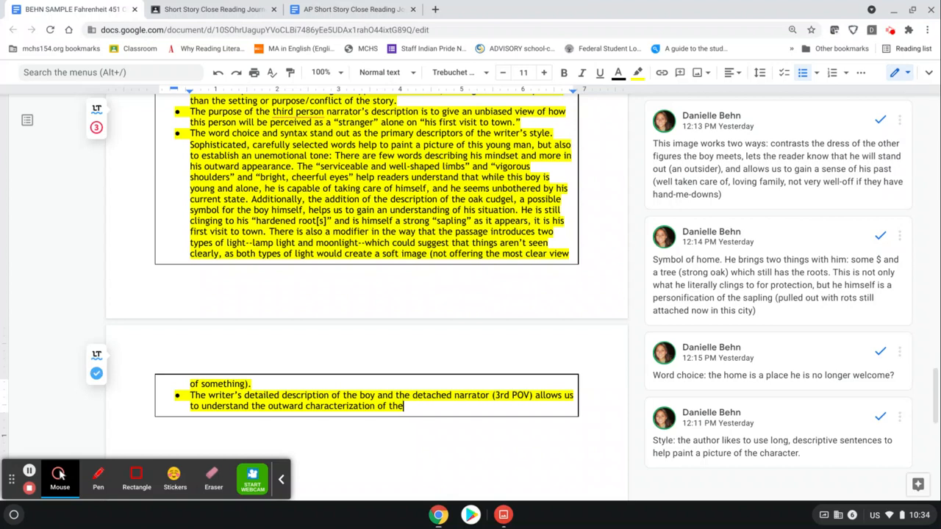
pyautogui.write('Robin without a lot of')
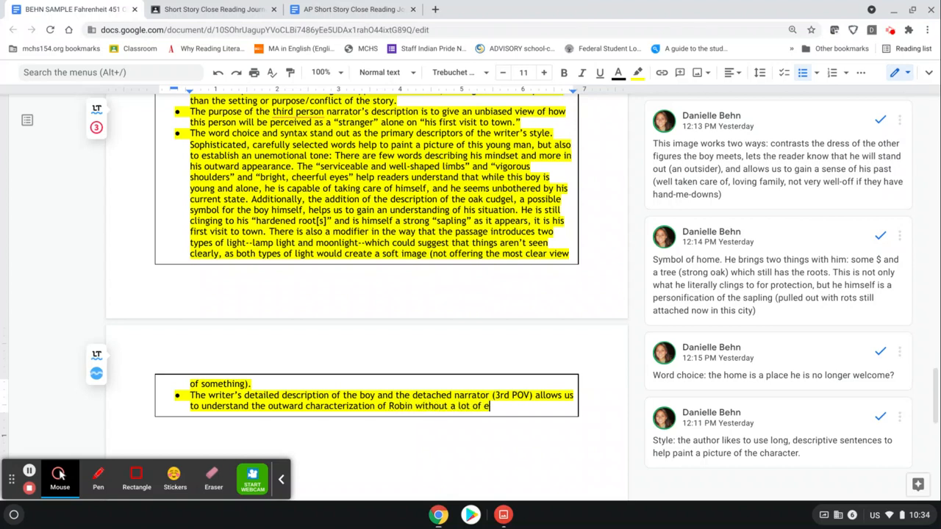
pyautogui.write('motional attachemnt.')
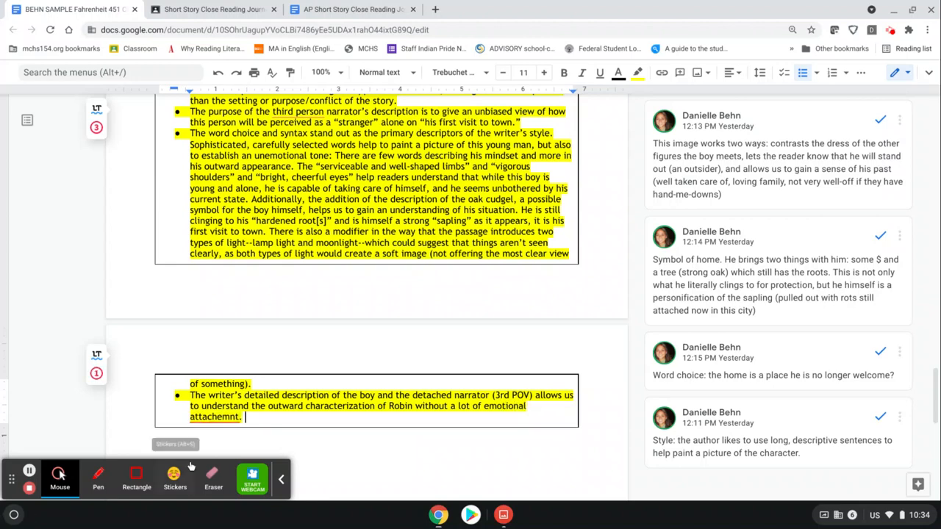
# Step: Correct the misspelled last word to 'attachment' using the spelling suggestion
pyautogui.rightClick(209, 417)
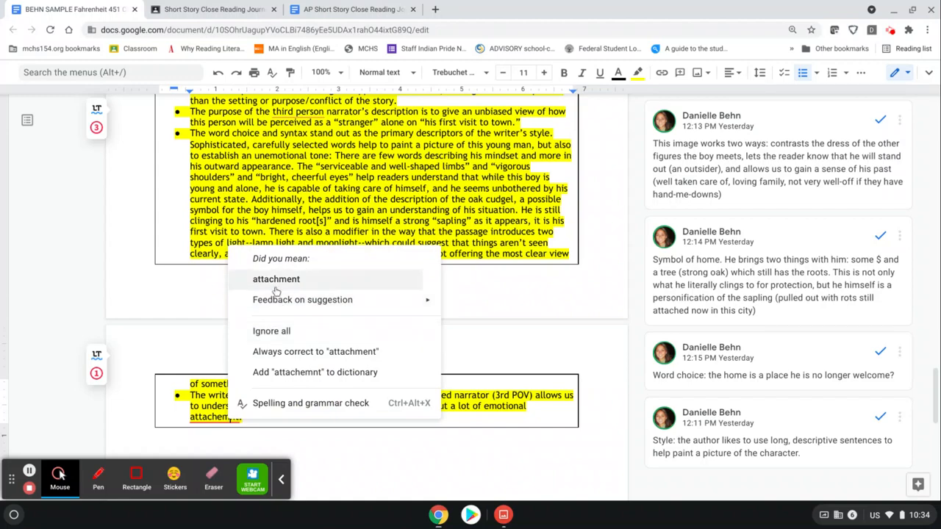
pyautogui.click(277, 279)
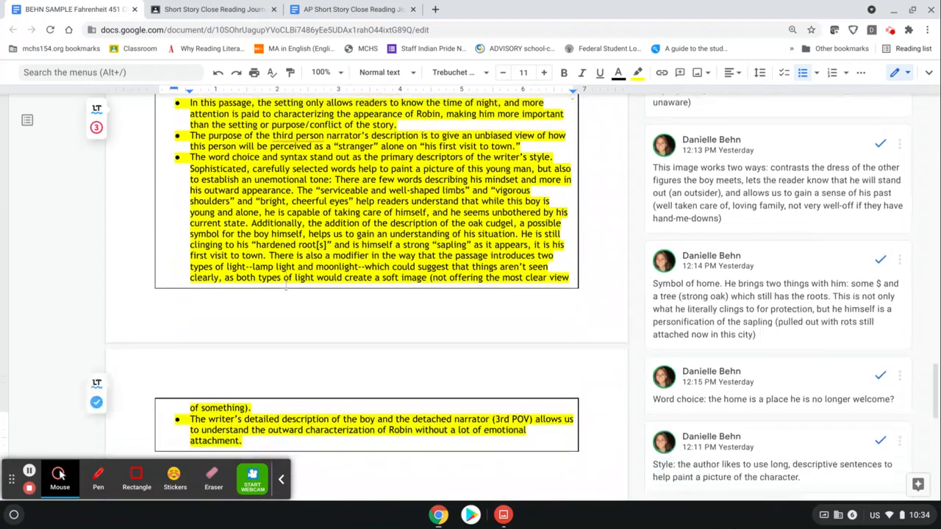
# Step: Switch to the browser tab holding the blank Short Story Close Reading Journal template
pyautogui.scroll(-3)
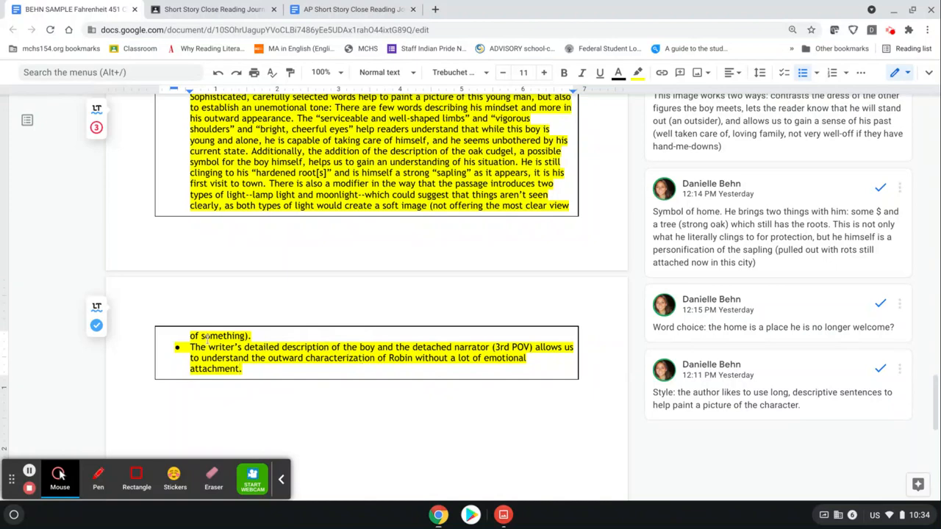
pyautogui.scroll(-3)
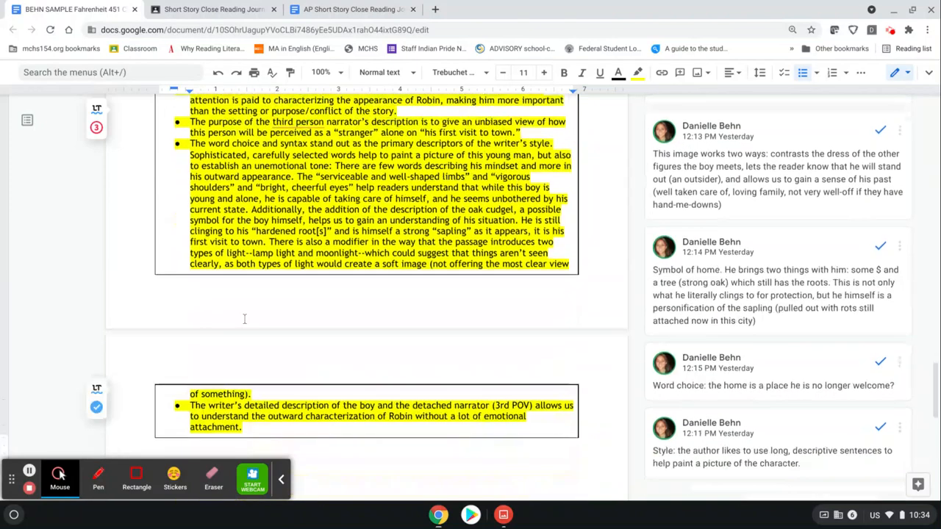
pyautogui.scroll(-3)
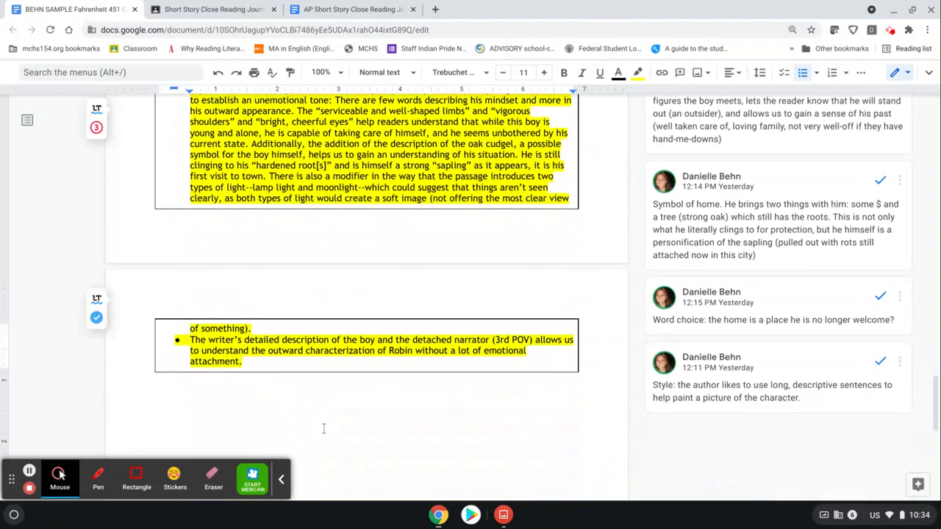
pyautogui.moveTo(351, 382)
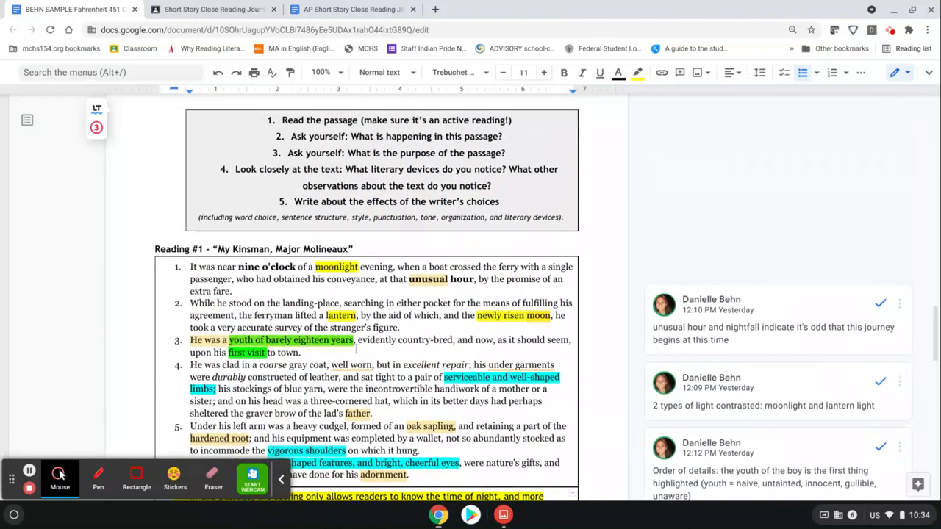
pyautogui.click(353, 9)
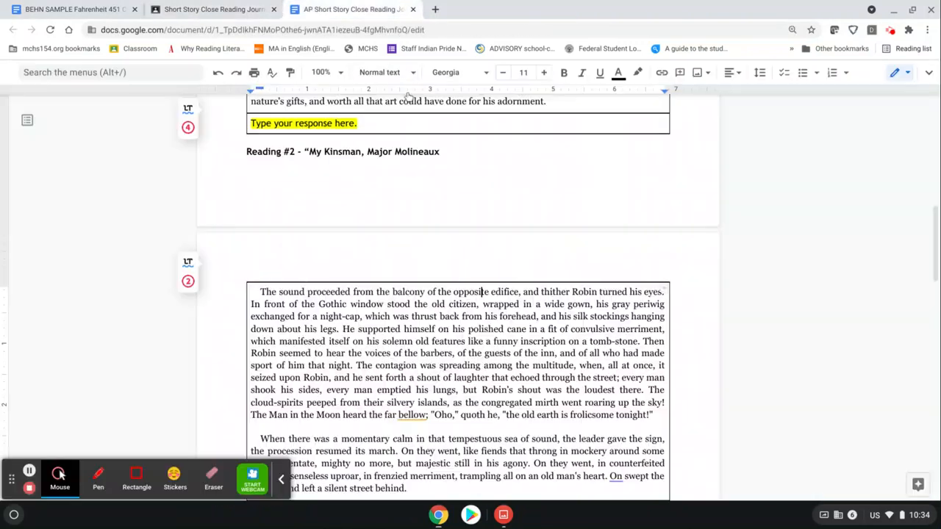
pyautogui.scroll(3)
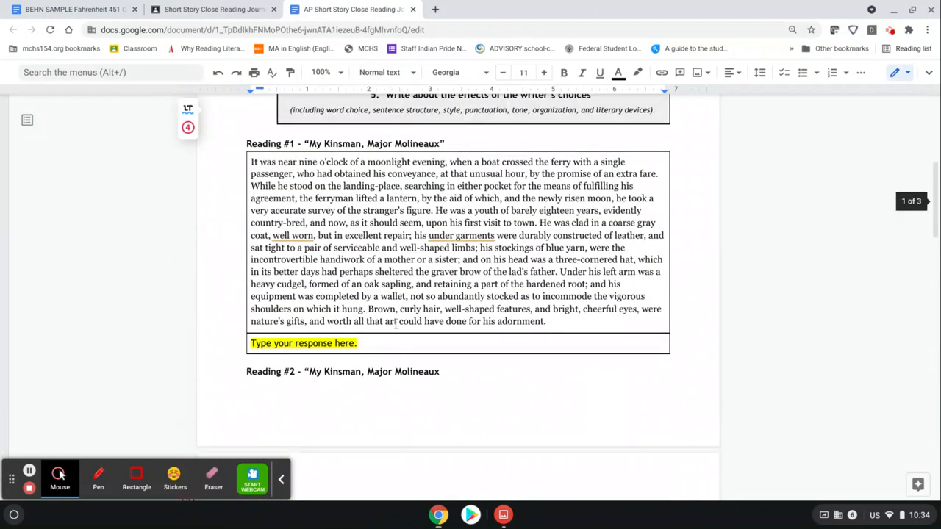
pyautogui.scroll(-3)
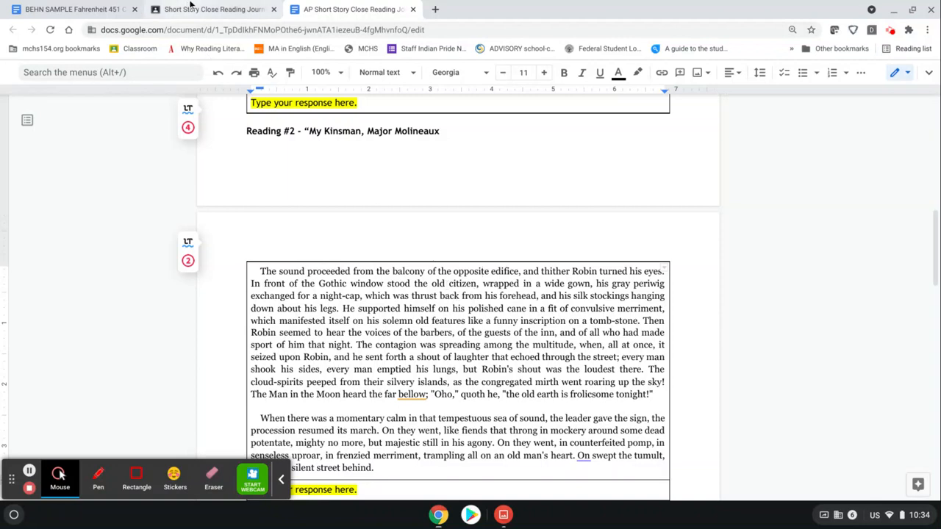
pyautogui.moveTo(213, 9)
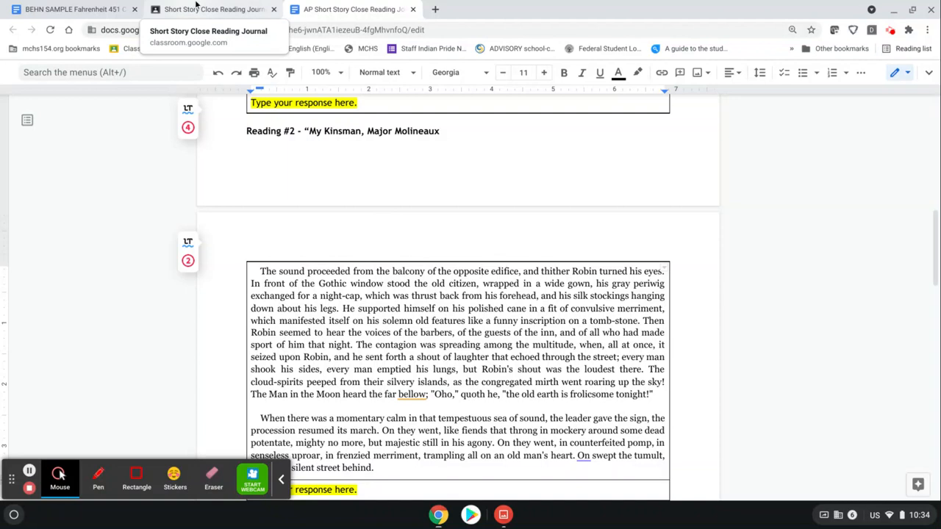